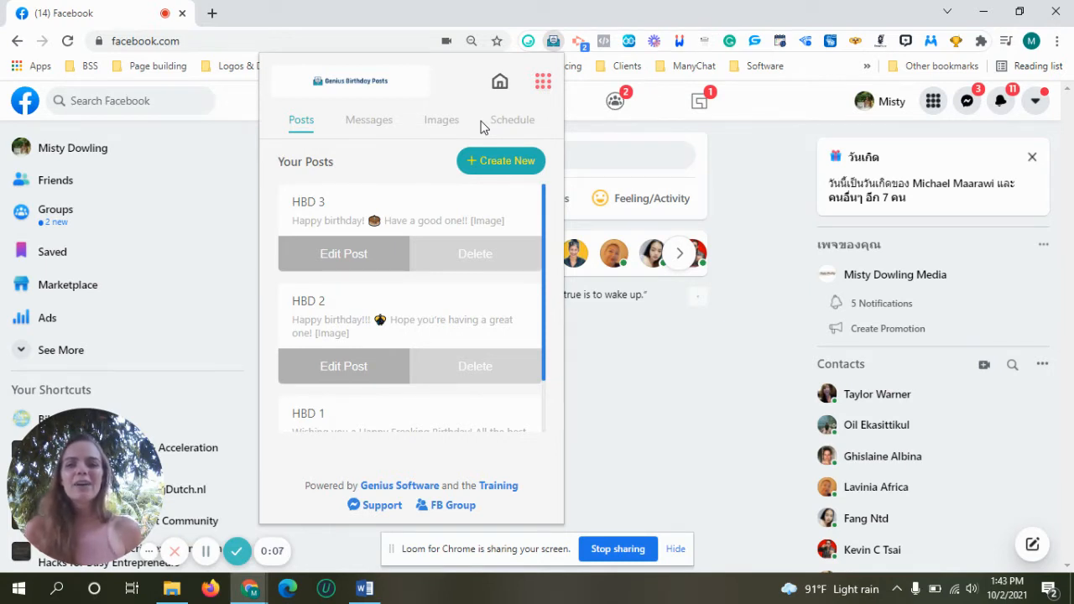
pyautogui.moveTo(306, 110)
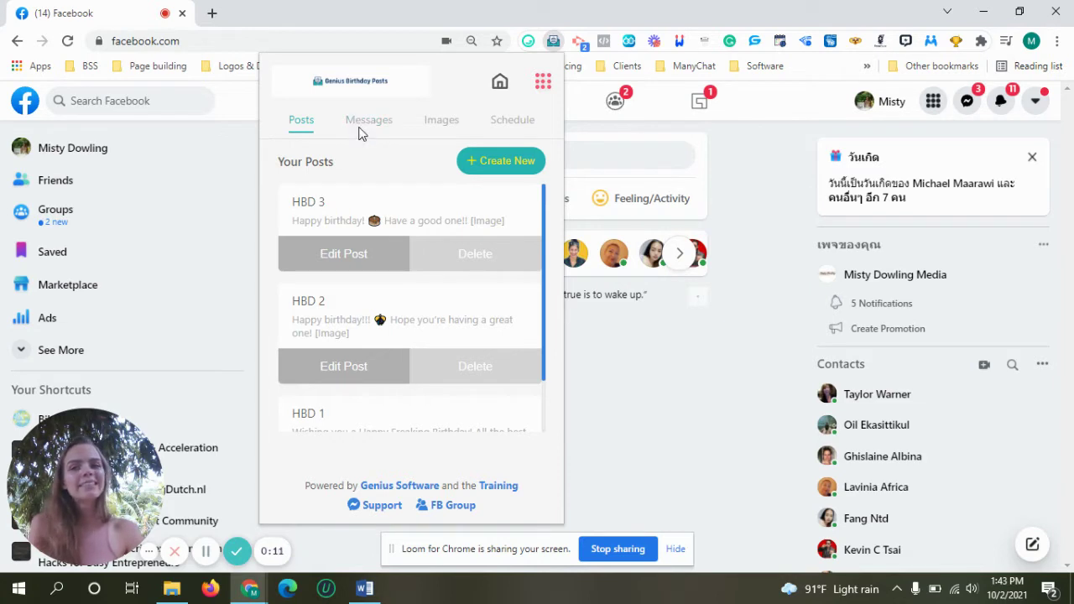
# - Open the Messages tab to see the empty Segments list
pyautogui.click(368, 120)
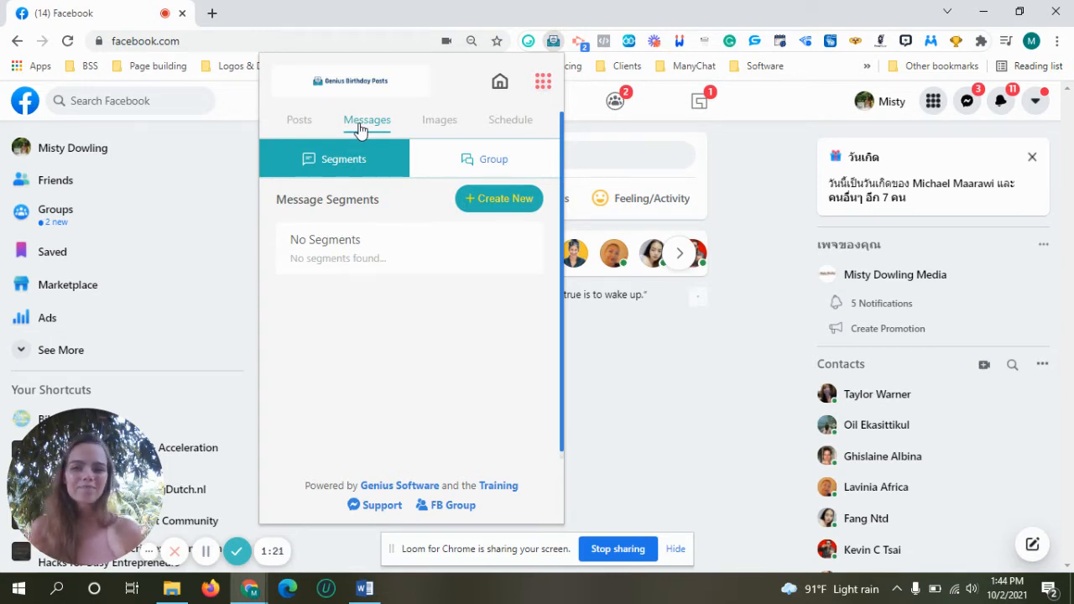
pyautogui.moveTo(322, 112)
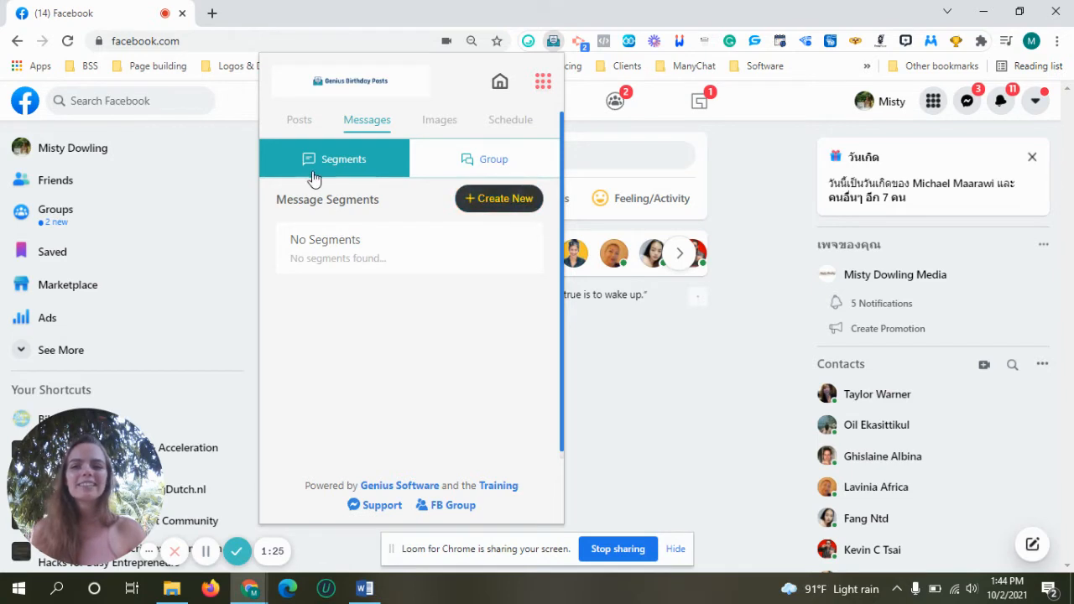
pyautogui.moveTo(499, 199)
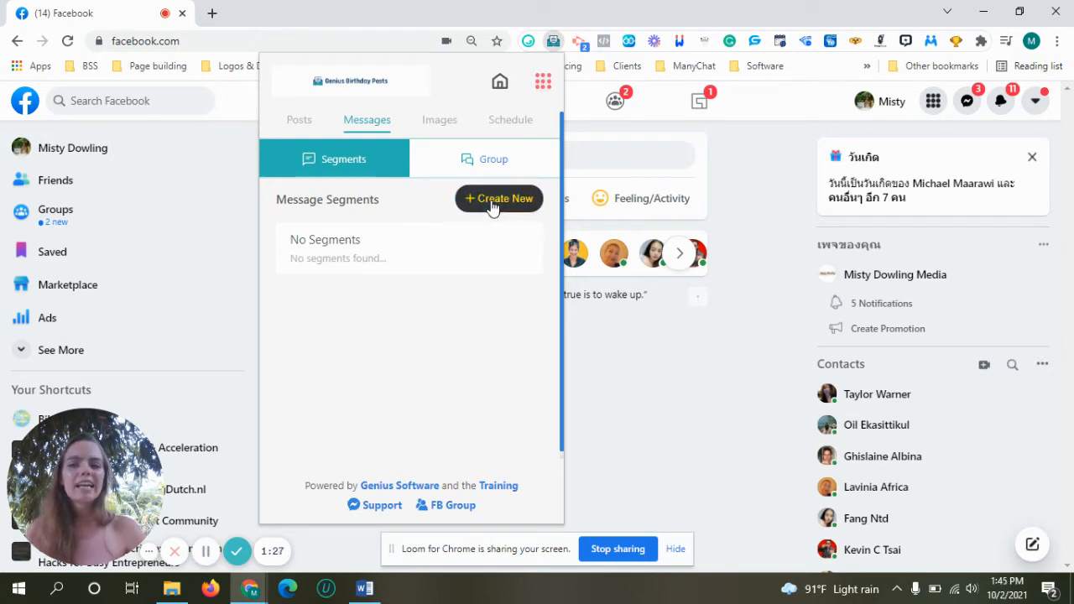
# - Create a new segment titled Greeting and add the block 'Hi {First_Name}!'
pyautogui.click(499, 198)
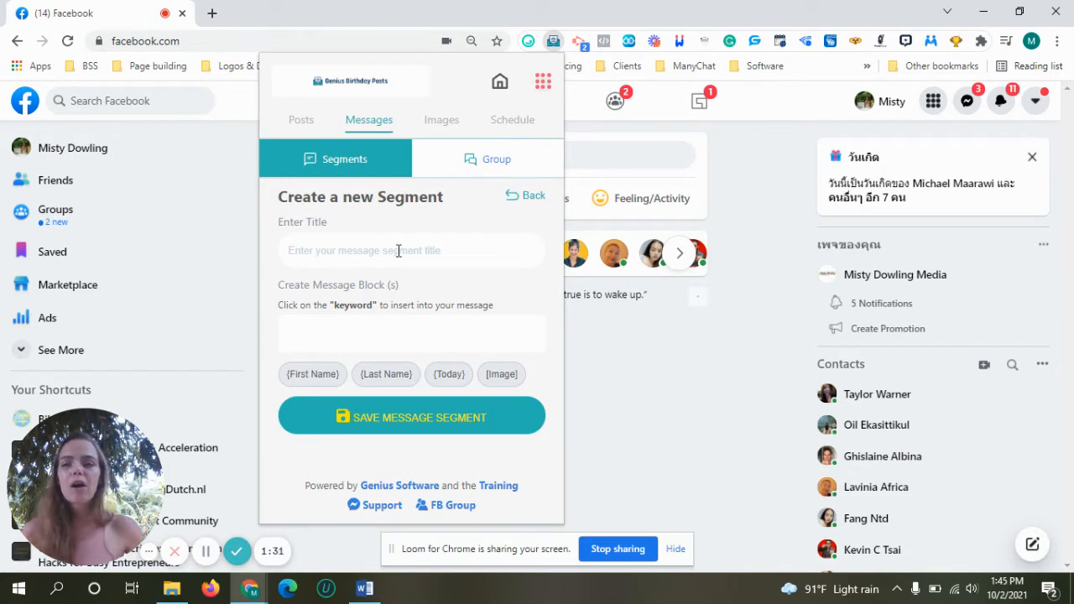
pyautogui.write('Gr')
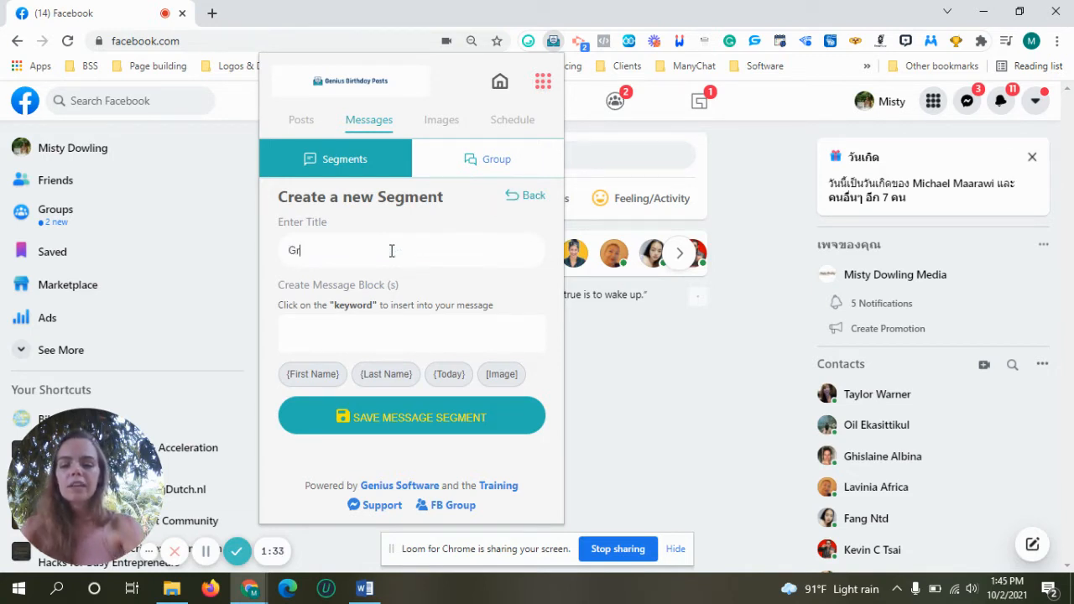
pyautogui.write('eeting')
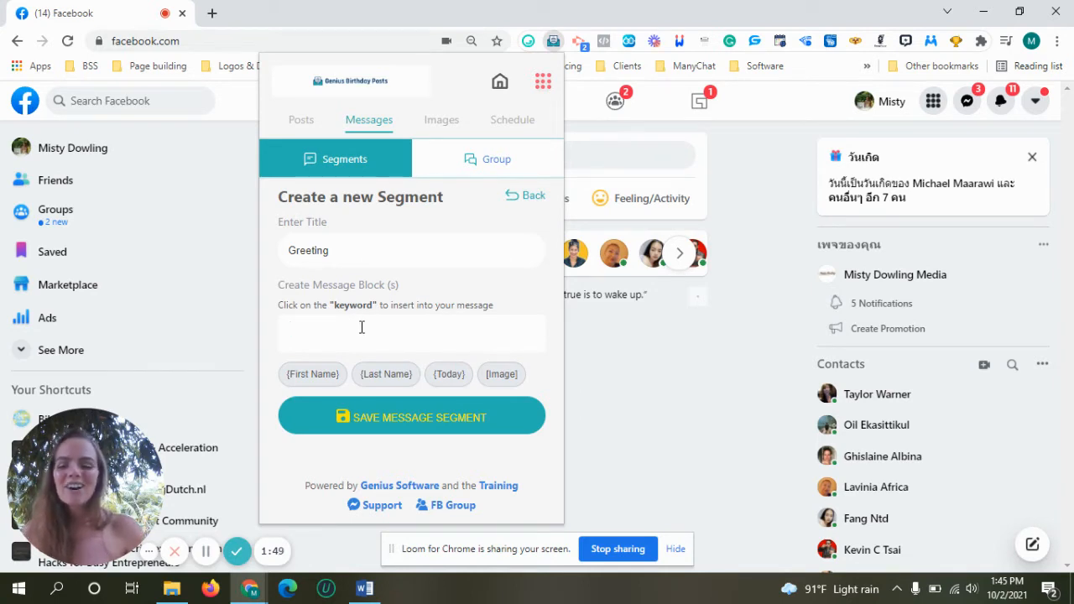
pyautogui.write('Hi')
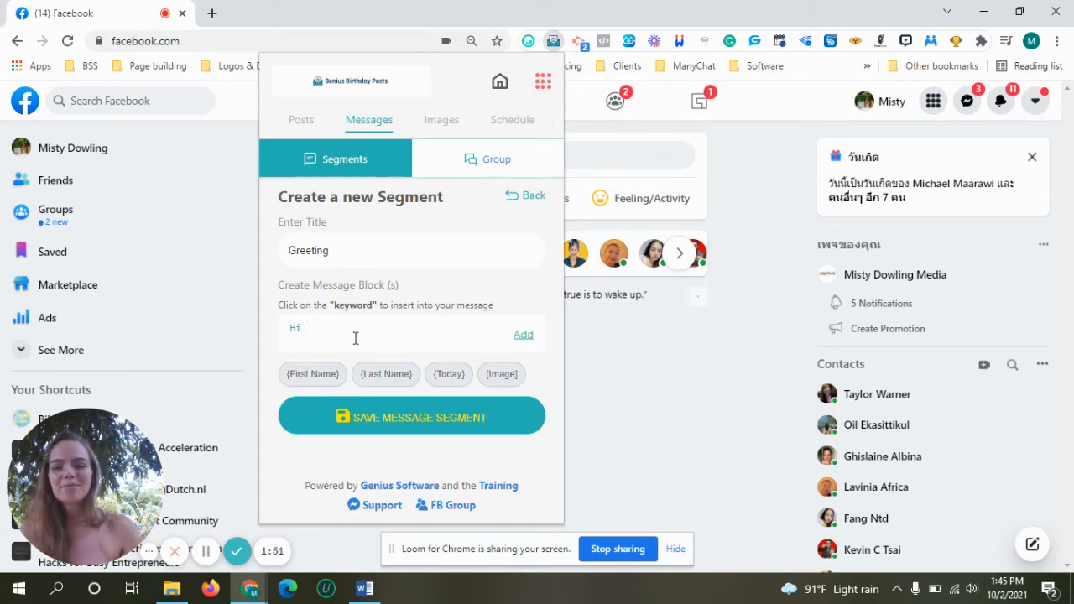
pyautogui.click(311, 375)
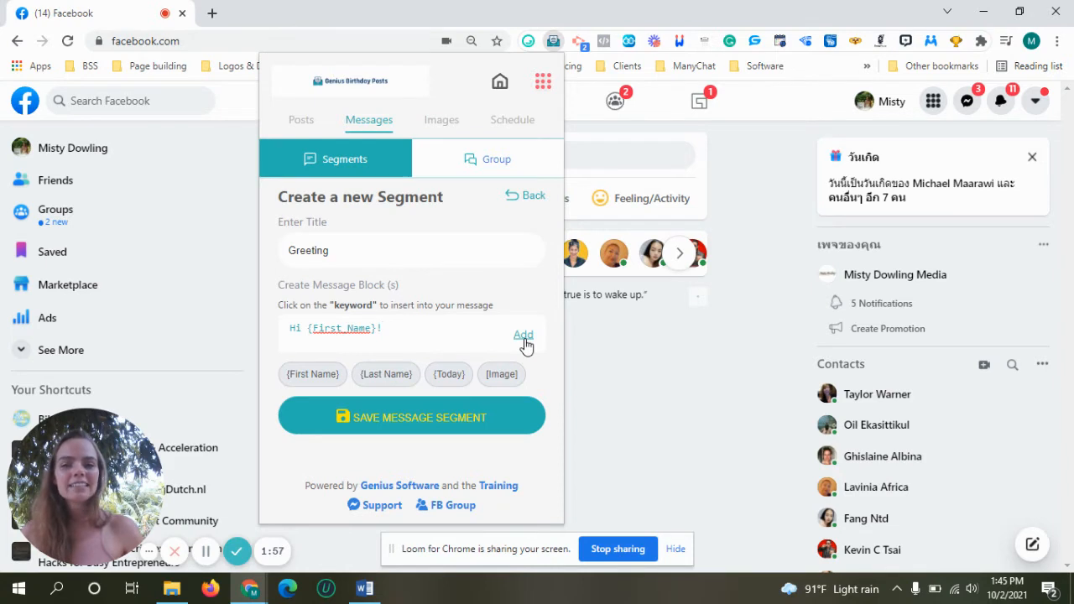
pyautogui.click(523, 334)
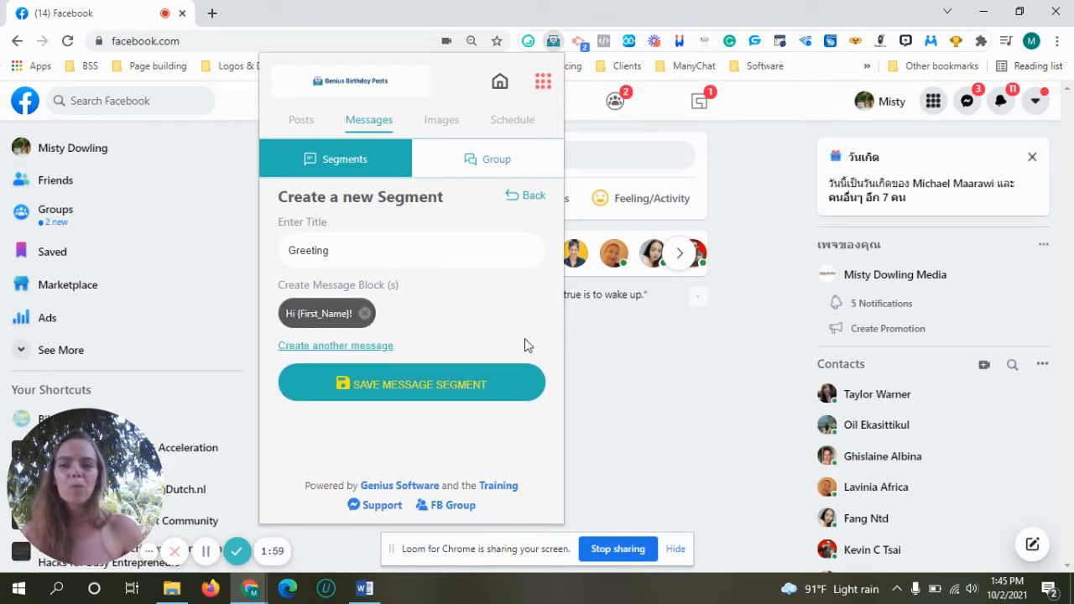
pyautogui.moveTo(546, 343)
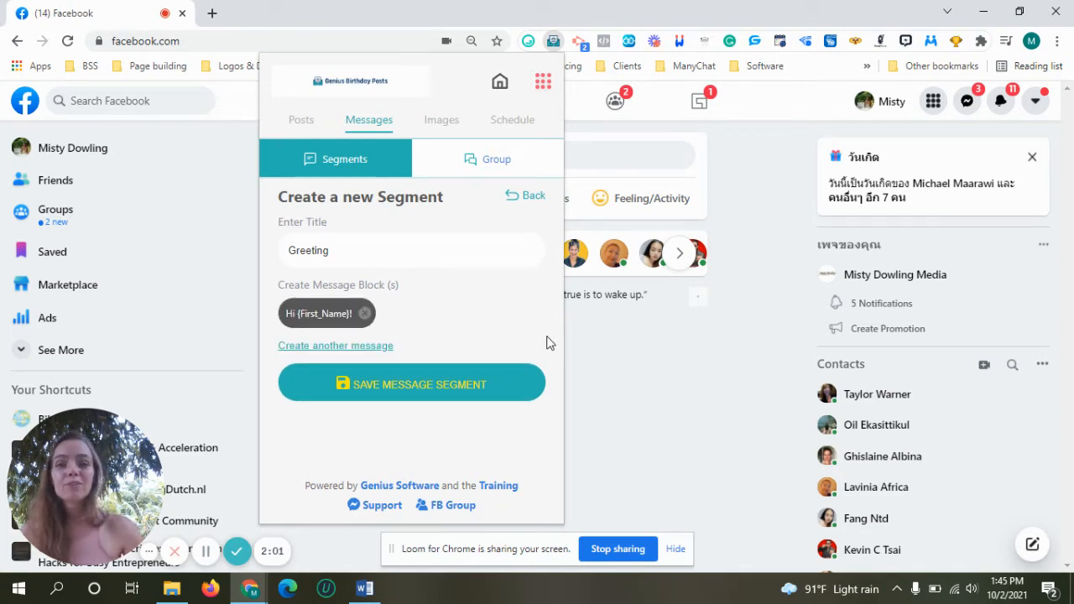
pyautogui.moveTo(243, 350)
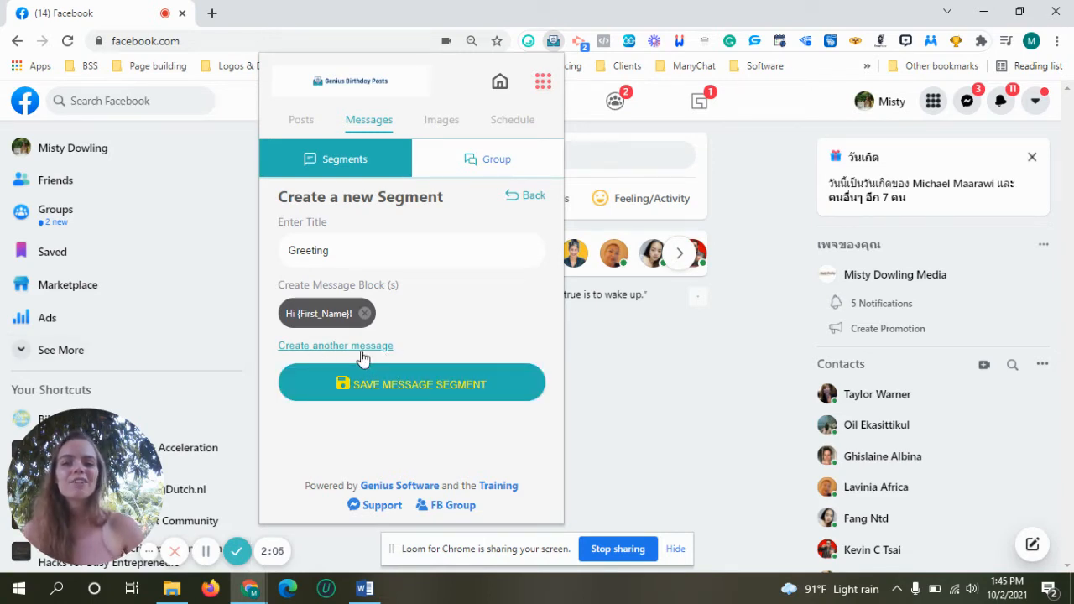
# - Add two more Greeting blocks: 'Hey!' and 'Hey {First_Name},'
pyautogui.click(334, 345)
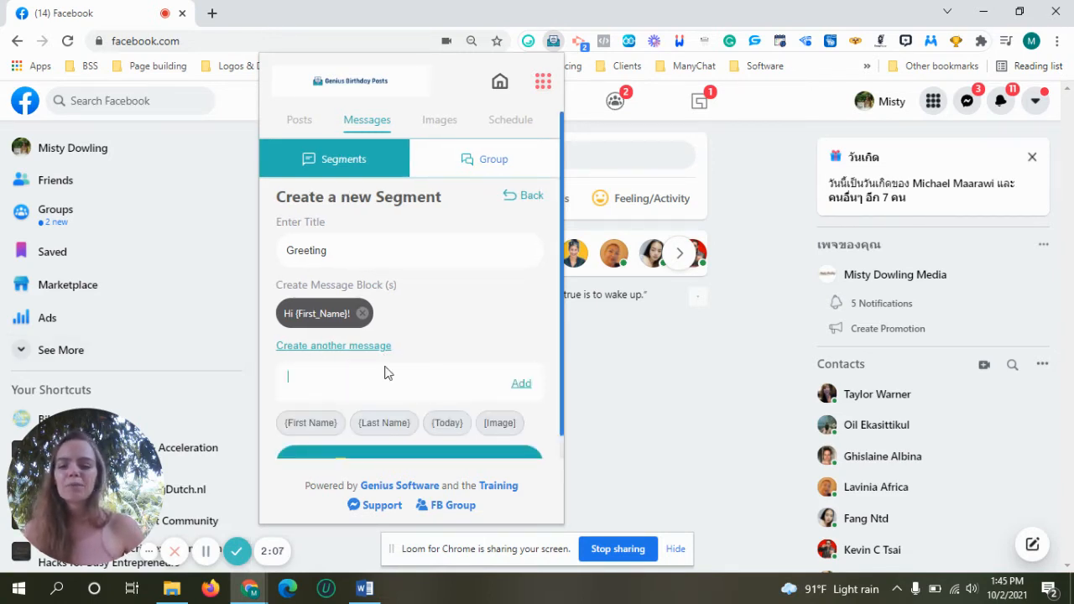
pyautogui.write('Hey !')
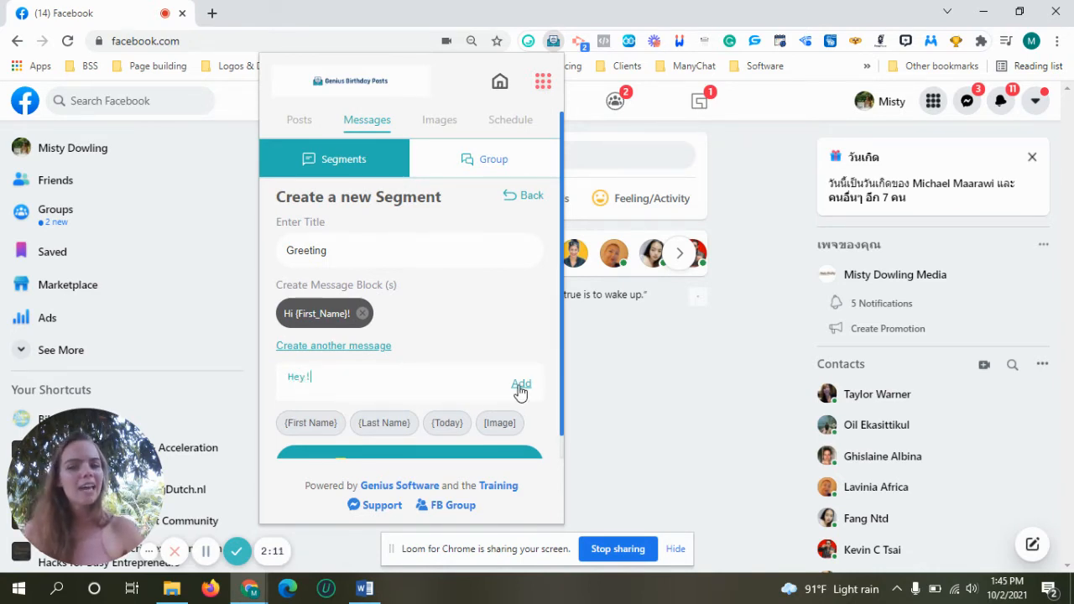
pyautogui.click(521, 384)
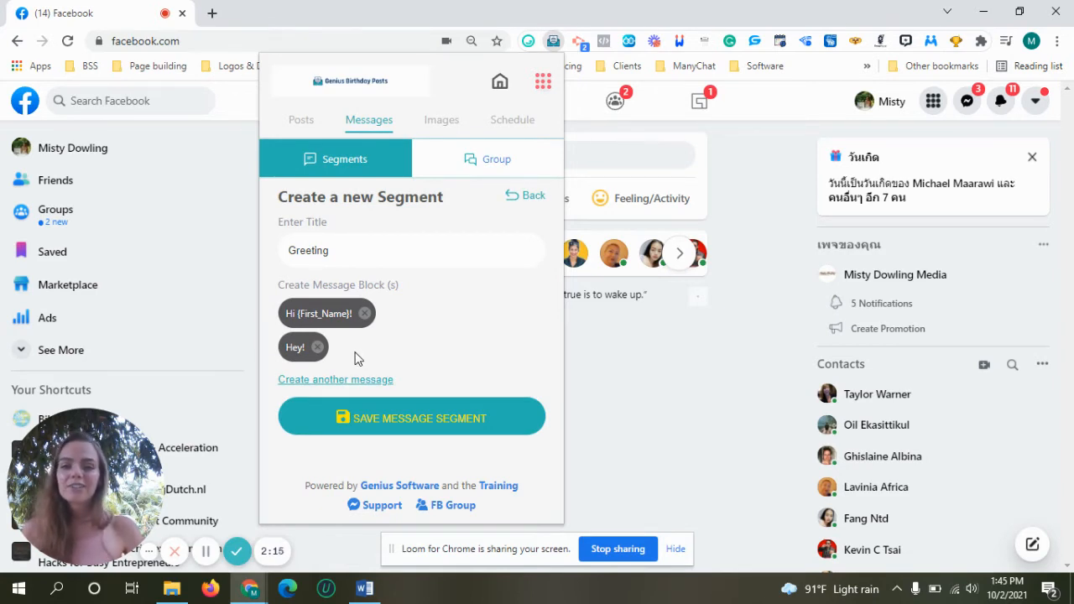
pyautogui.click(335, 380)
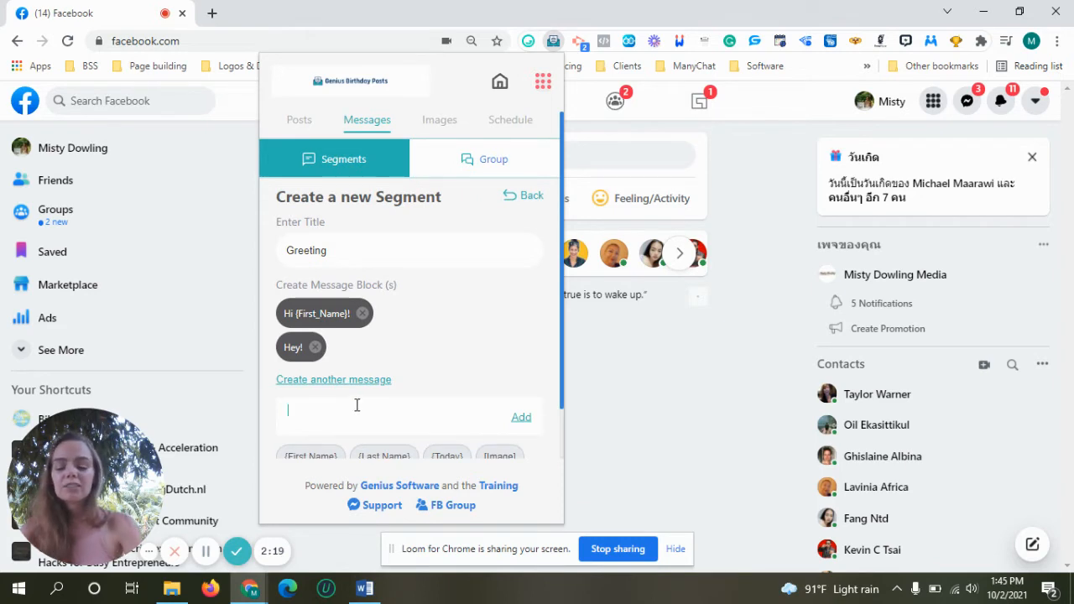
pyautogui.write('Hey')
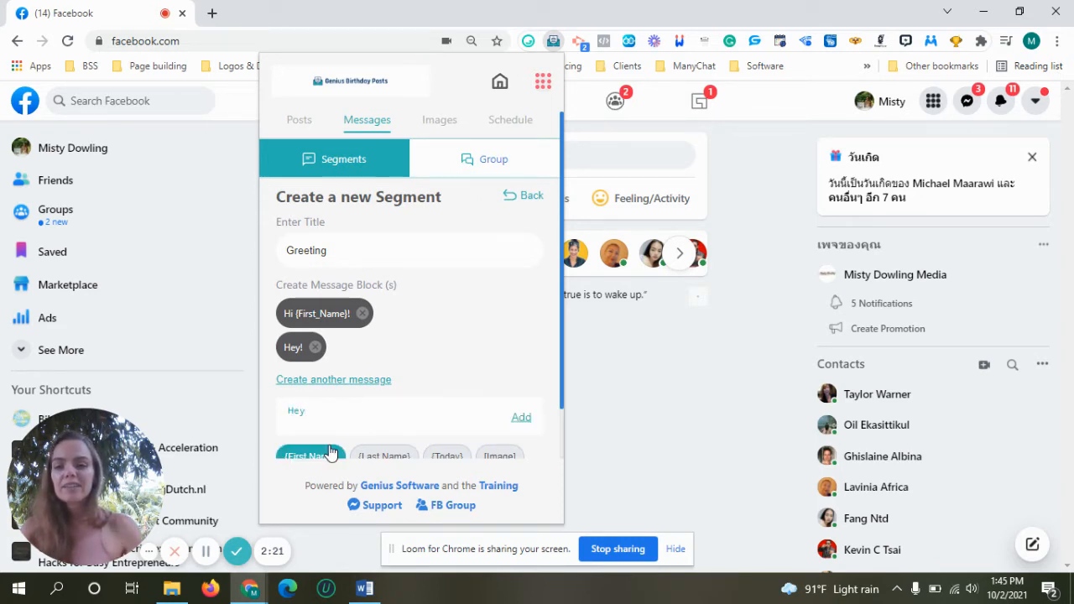
pyautogui.click(310, 455)
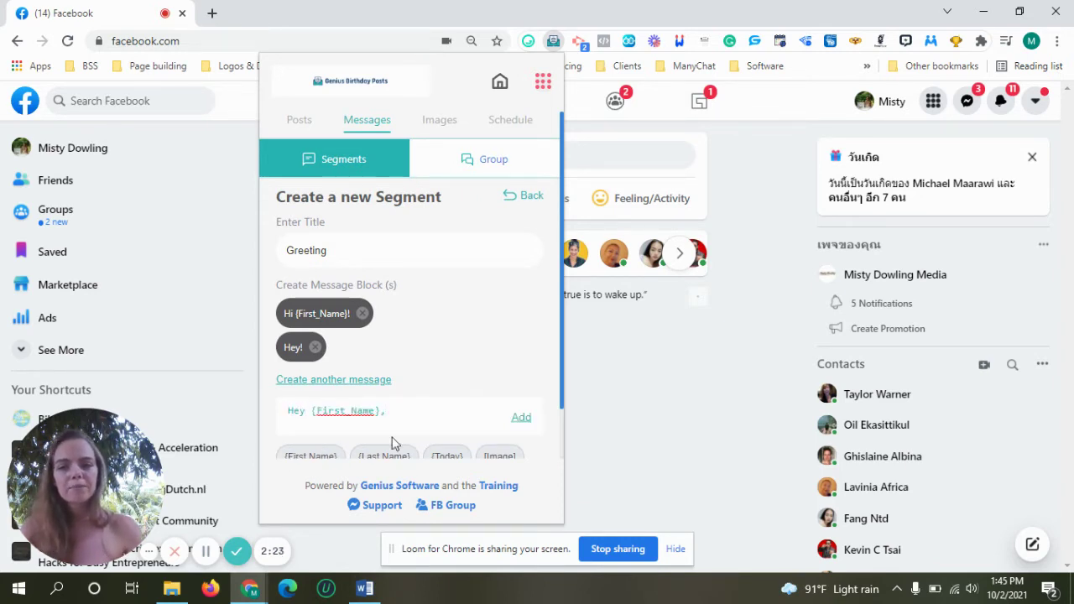
pyautogui.click(521, 417)
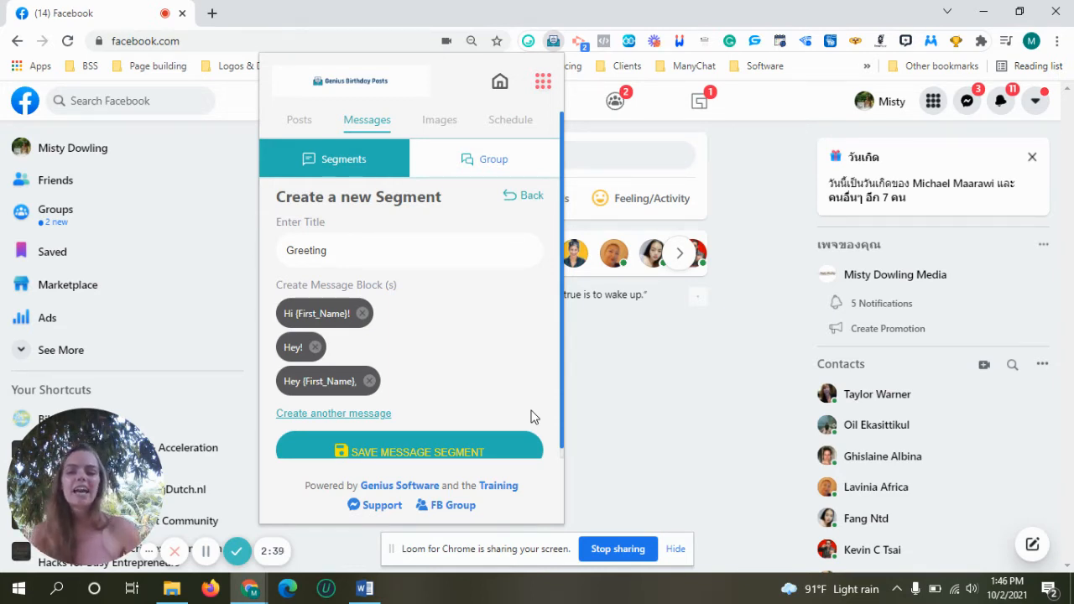
pyautogui.moveTo(462, 469)
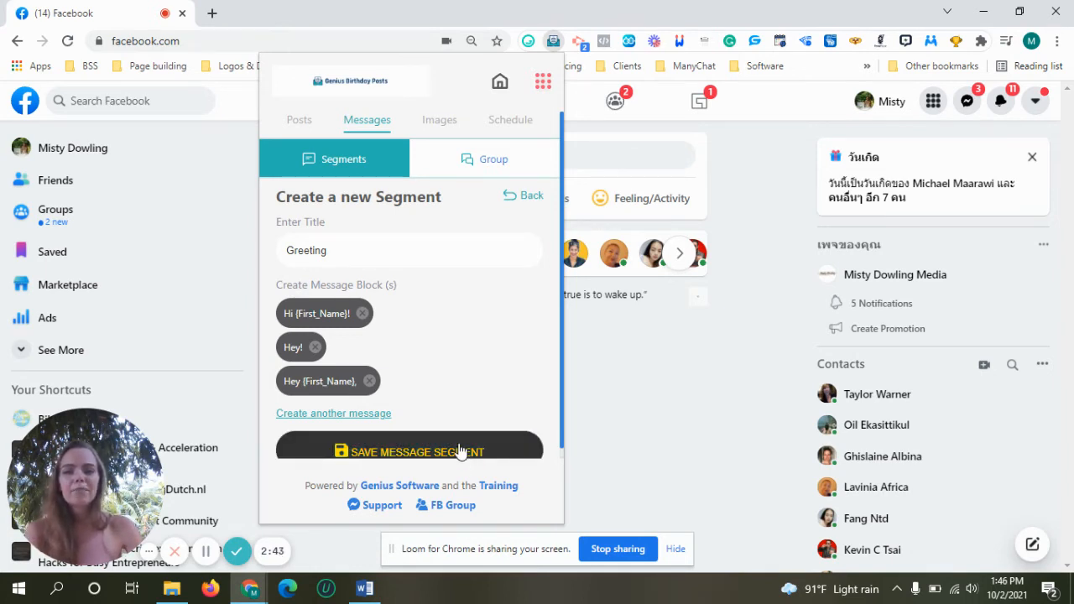
# - Save the Greeting segment, start a blank new segment, and view the Word notes
pyautogui.click(409, 445)
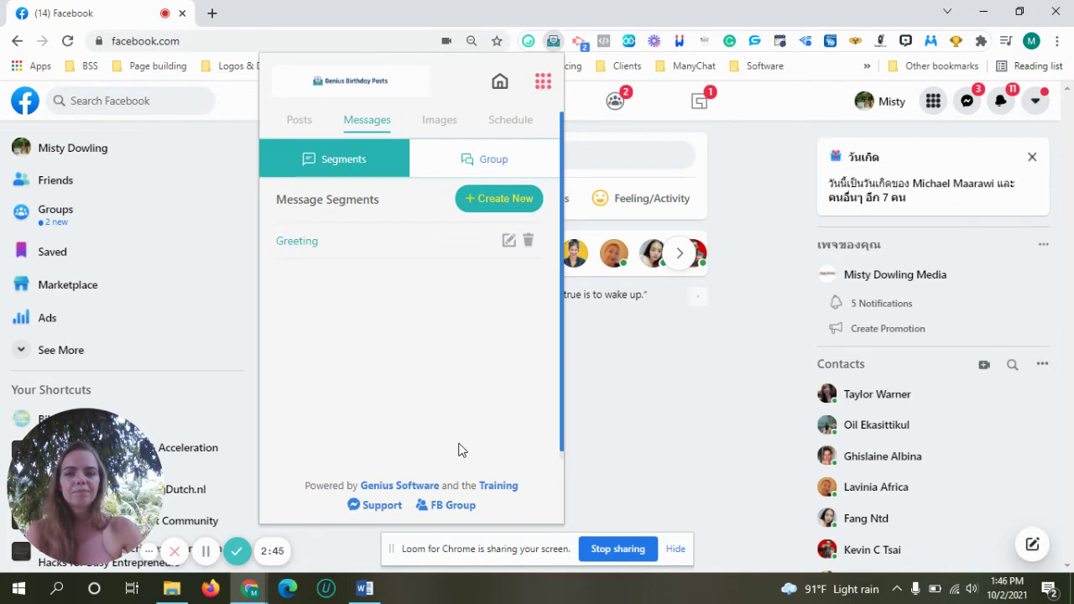
pyautogui.moveTo(499, 199)
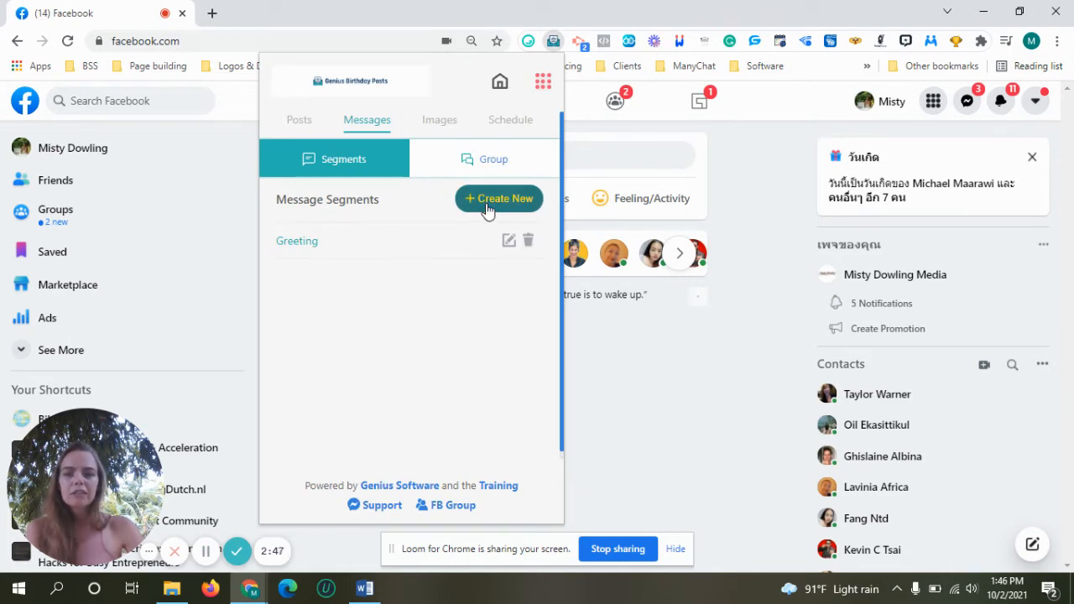
pyautogui.click(498, 199)
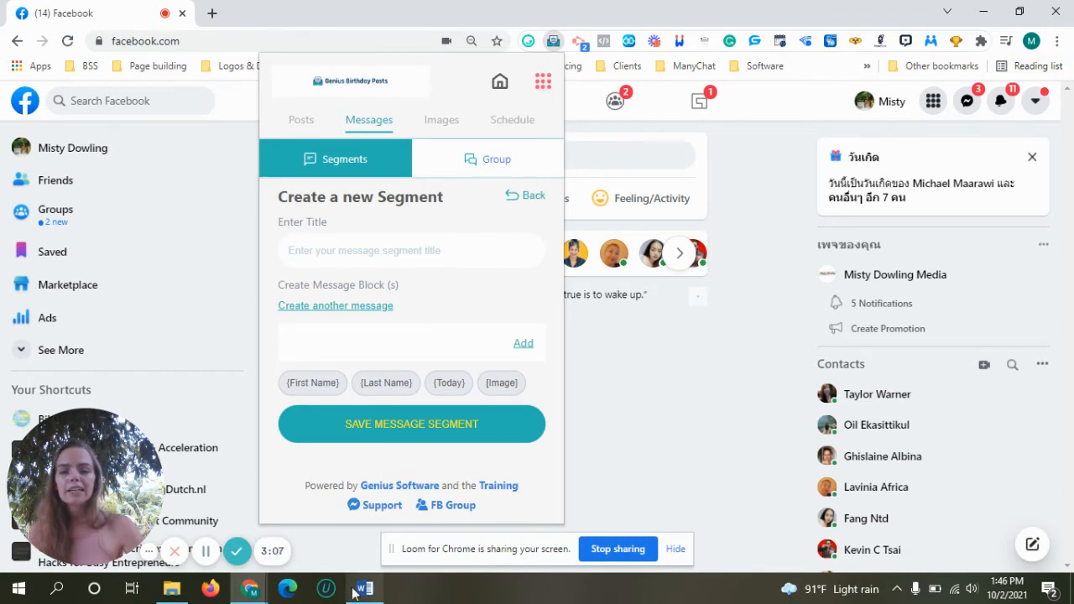
pyautogui.click(364, 587)
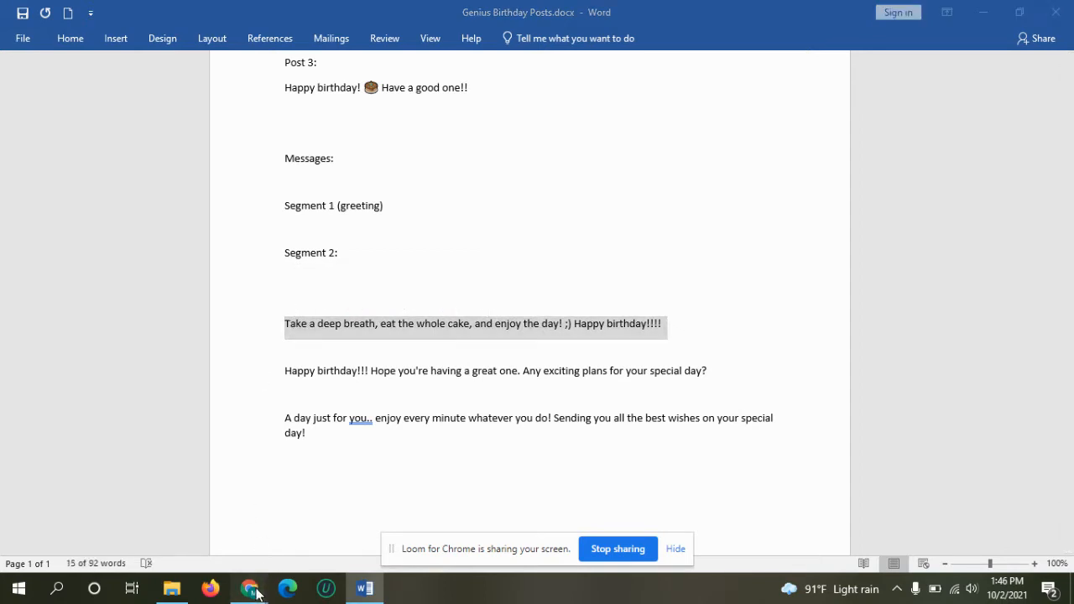
# - Title the segment HBD and add 'Take a deep breath, eat the whole cake…' as its first block
pyautogui.click(248, 588)
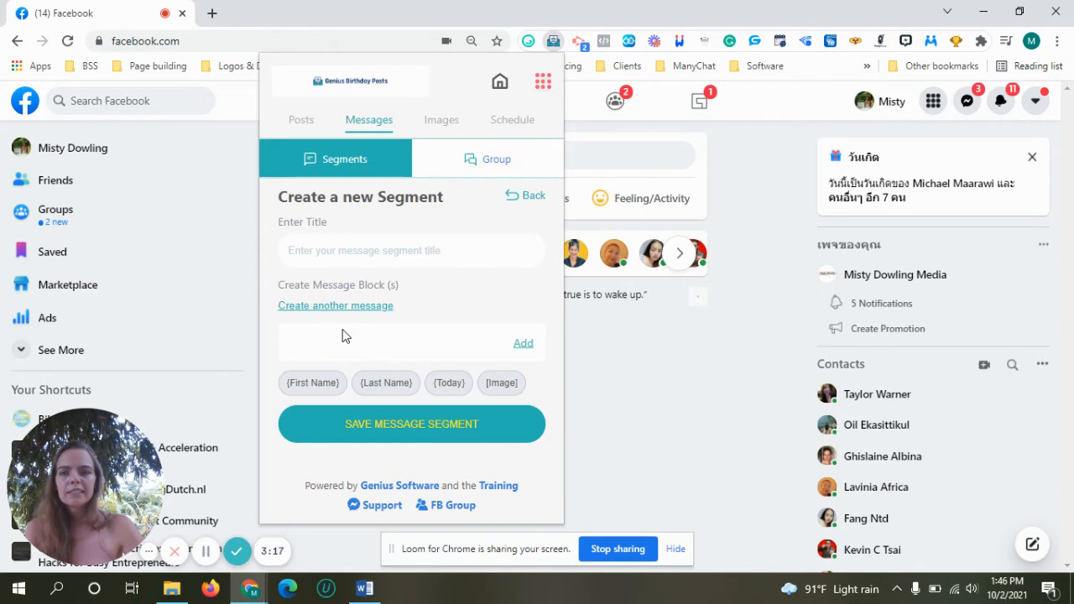
pyautogui.write('Take a deep breath, eat the whole cake, and enjoy the day! ;) Happy birthday!!!!')
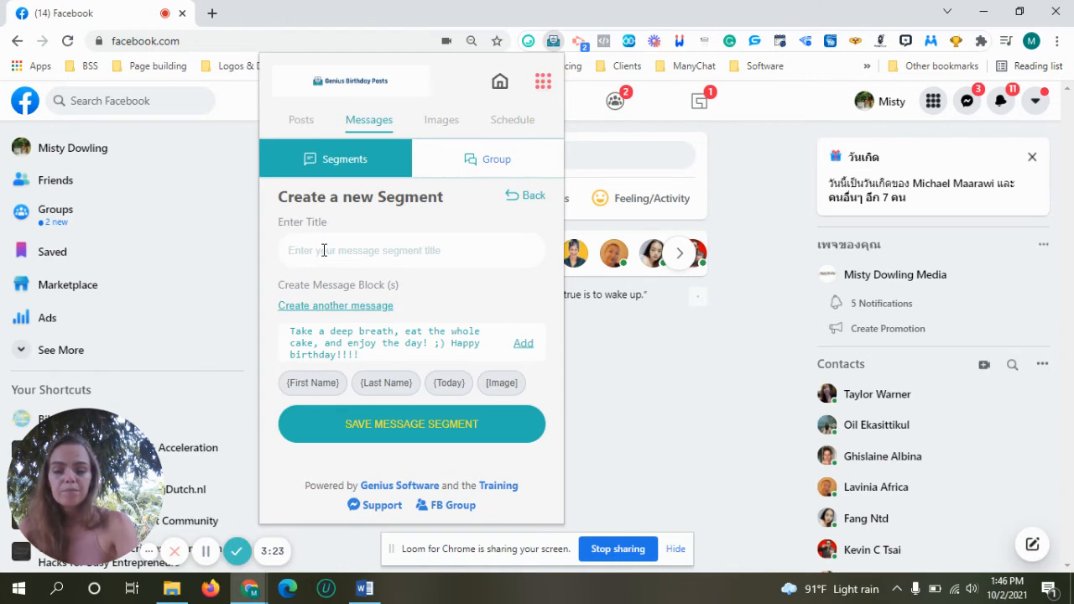
pyautogui.write('HD')
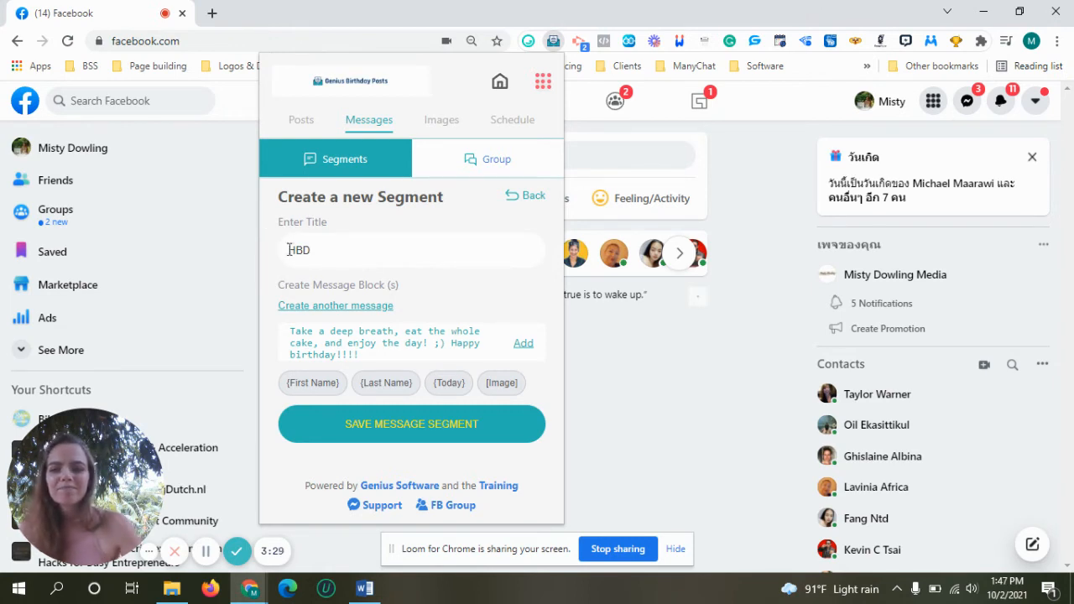
pyautogui.moveTo(520, 353)
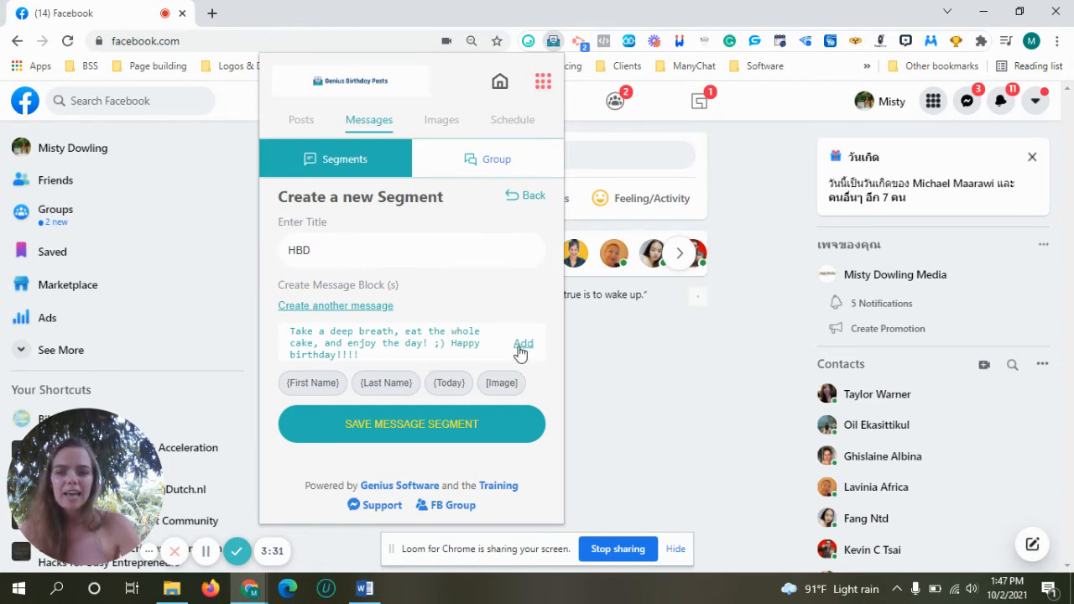
pyautogui.click(522, 343)
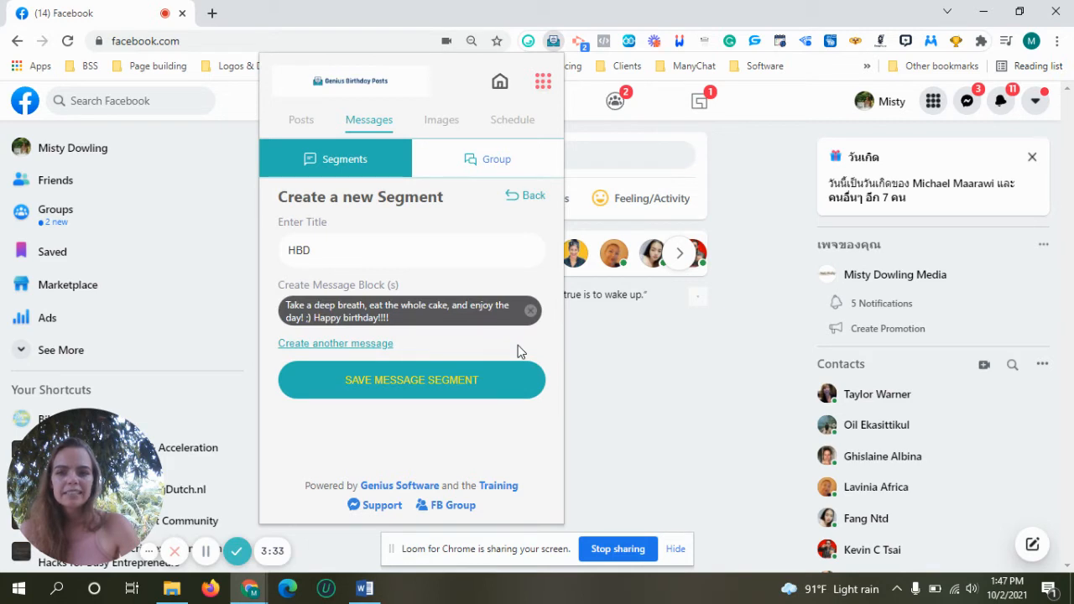
pyautogui.moveTo(315, 349)
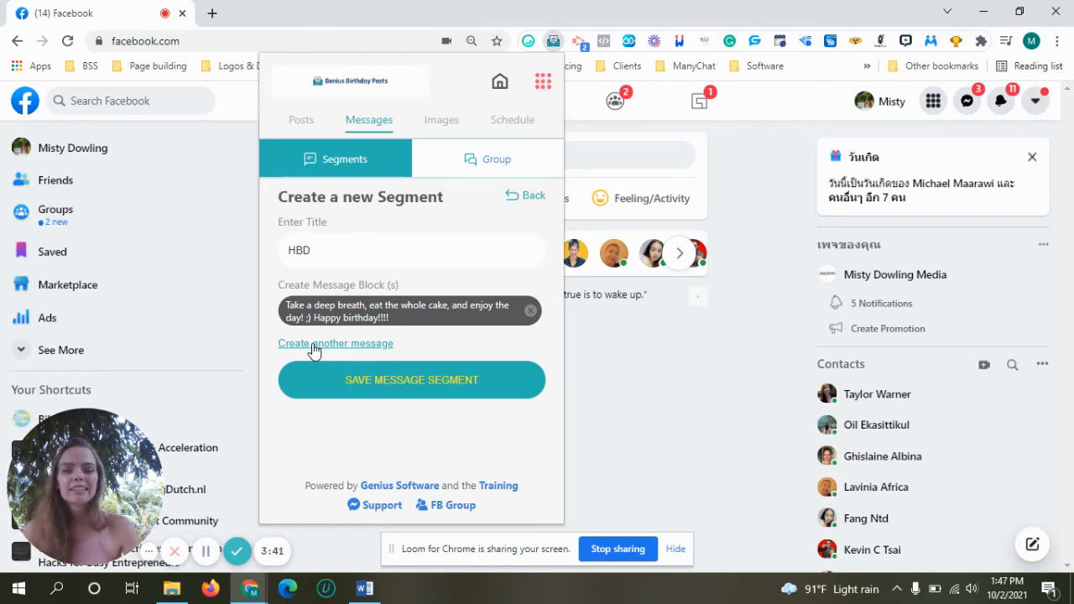
pyautogui.click(335, 343)
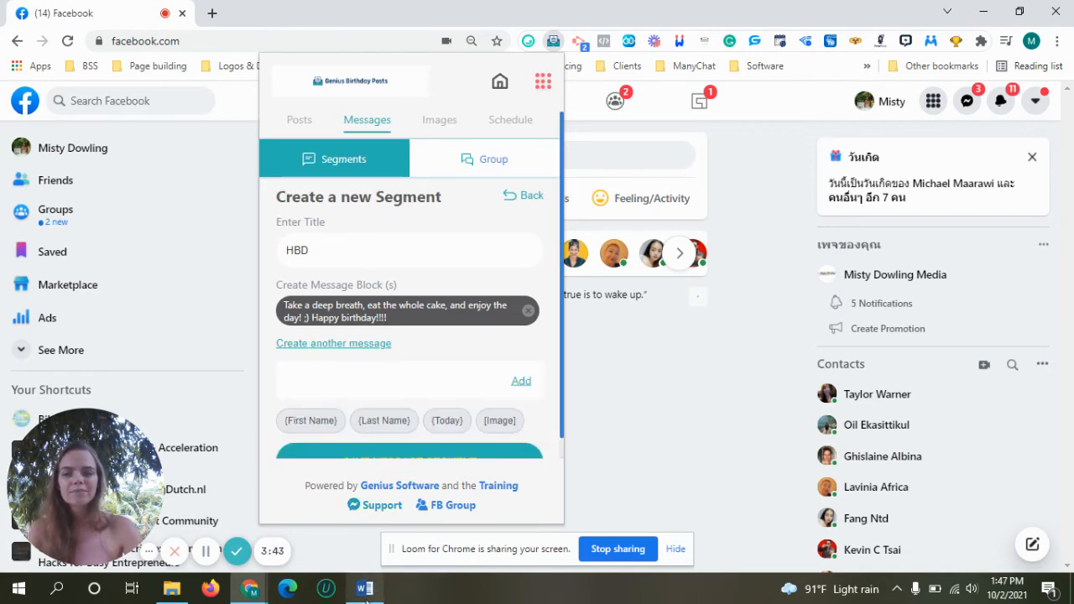
pyautogui.click(364, 588)
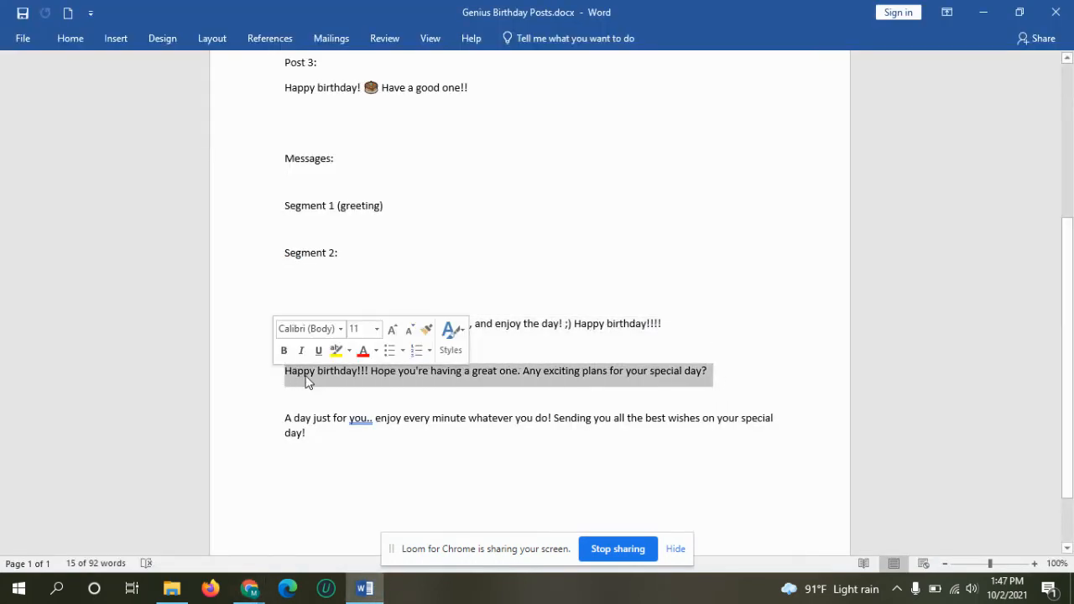
pyautogui.moveTo(248, 587)
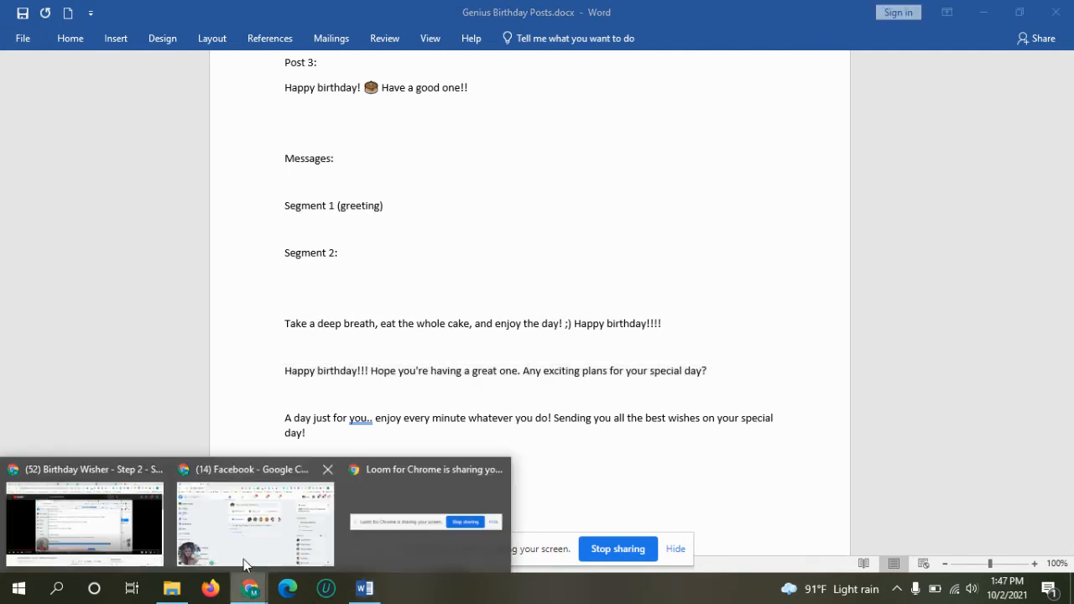
# - Add 'Happy birthday!!! Hope you're having a great one…' as the second HBD block
pyautogui.click(255, 521)
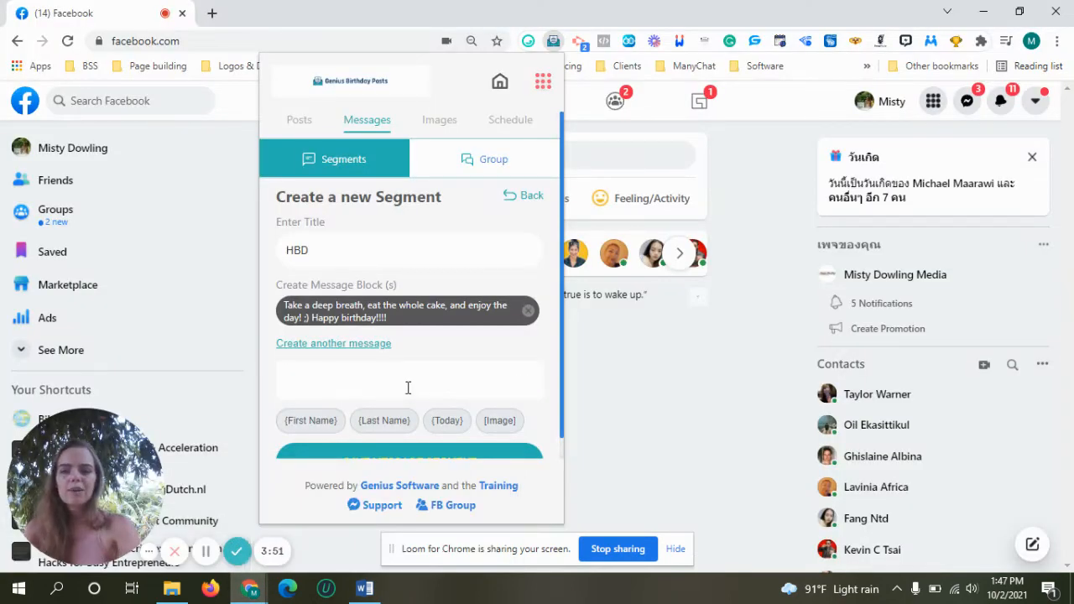
pyautogui.write("Happy birthday!!! Hope you're having a great one. Any exciting plans for your special day?")
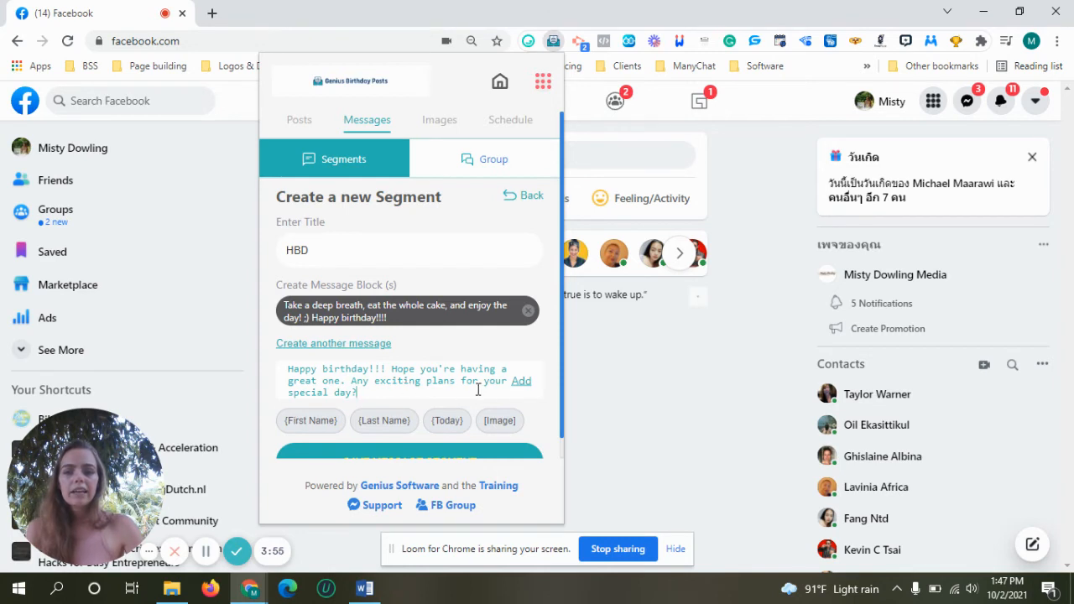
pyautogui.moveTo(522, 388)
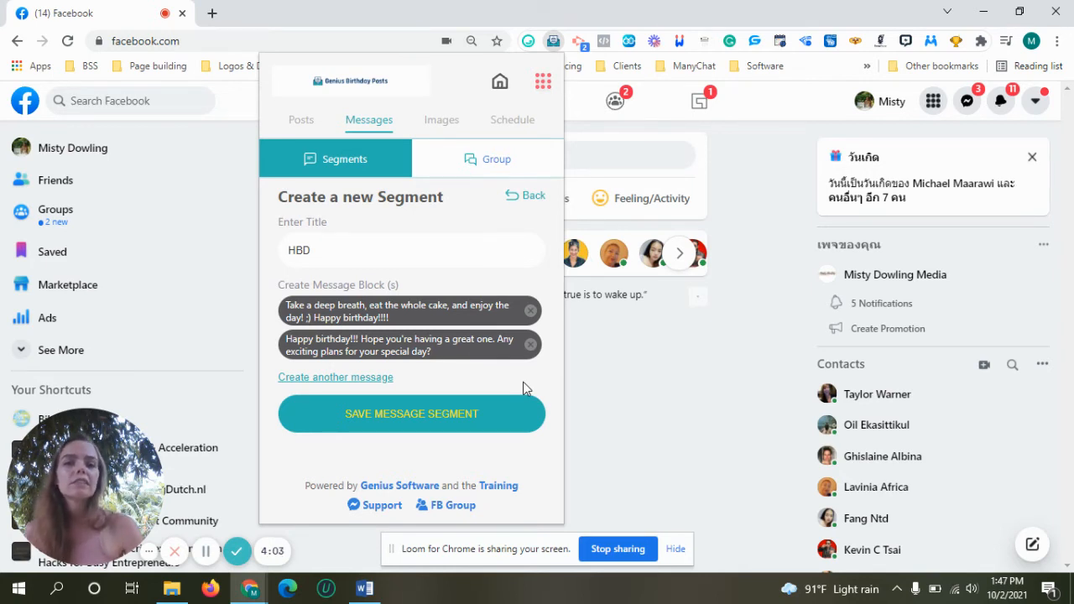
pyautogui.moveTo(231, 314)
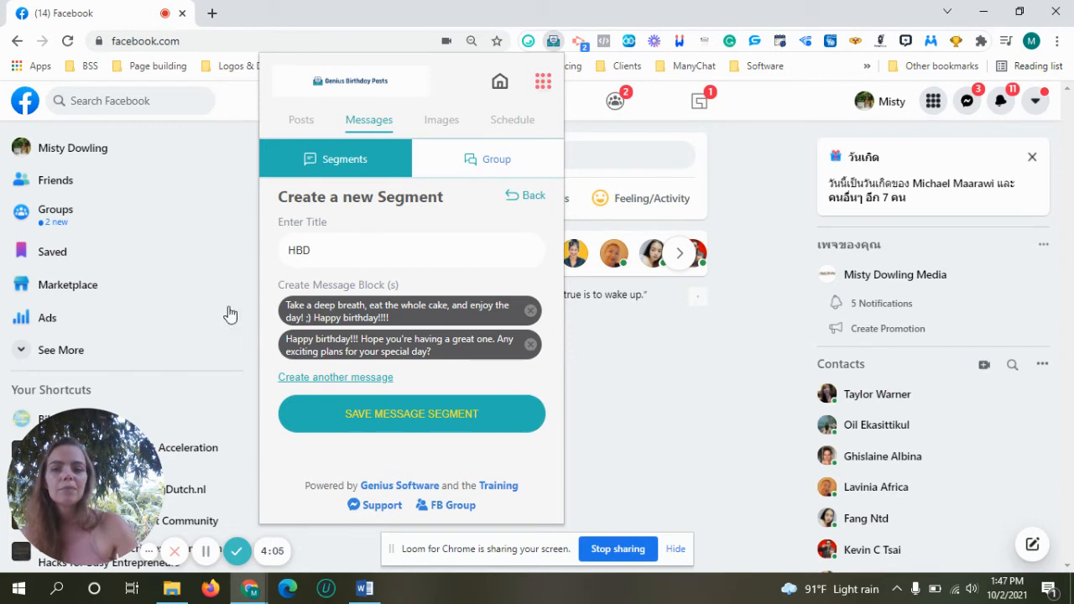
pyautogui.moveTo(403, 323)
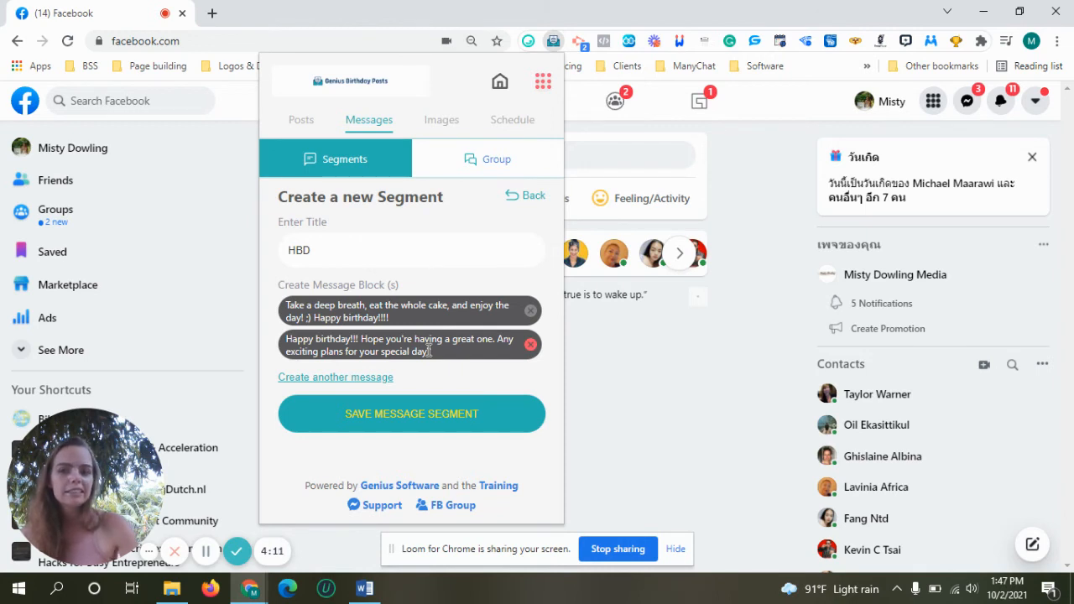
pyautogui.click(333, 377)
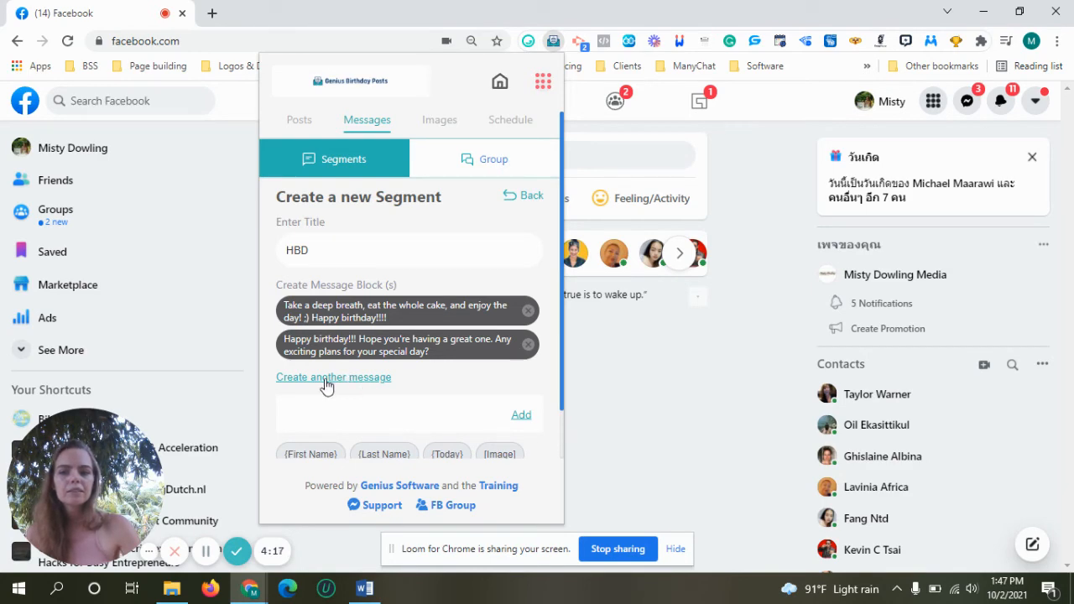
# - Add 'A day just for you.. enjoy every minute…' as the third HBD block
pyautogui.click(363, 587)
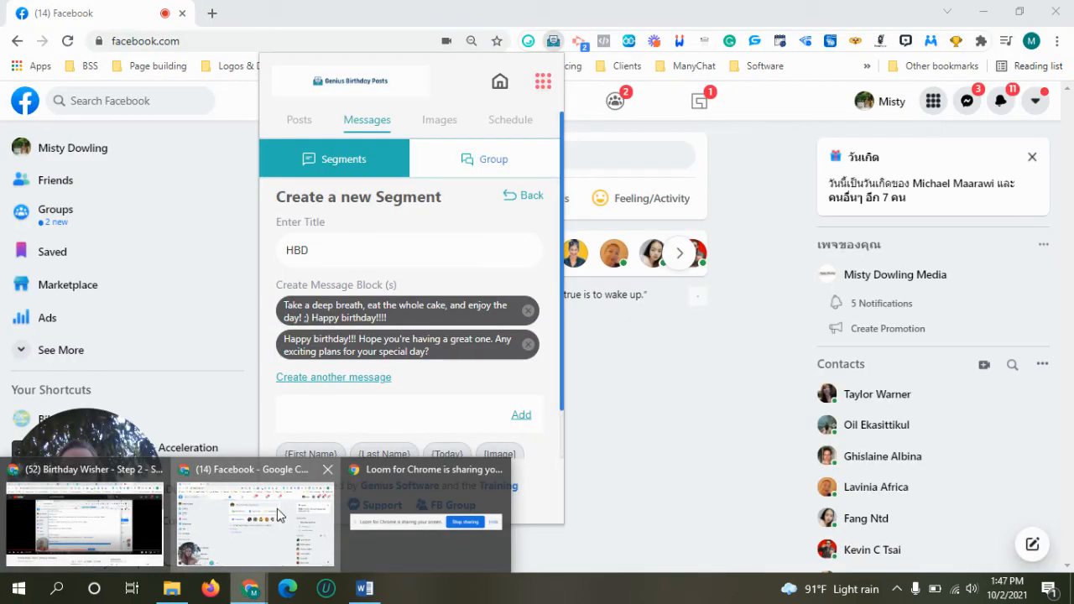
pyautogui.write('A day just for you.. enjoy every minute whatever you do! Sending you all the best wishes on your special day!')
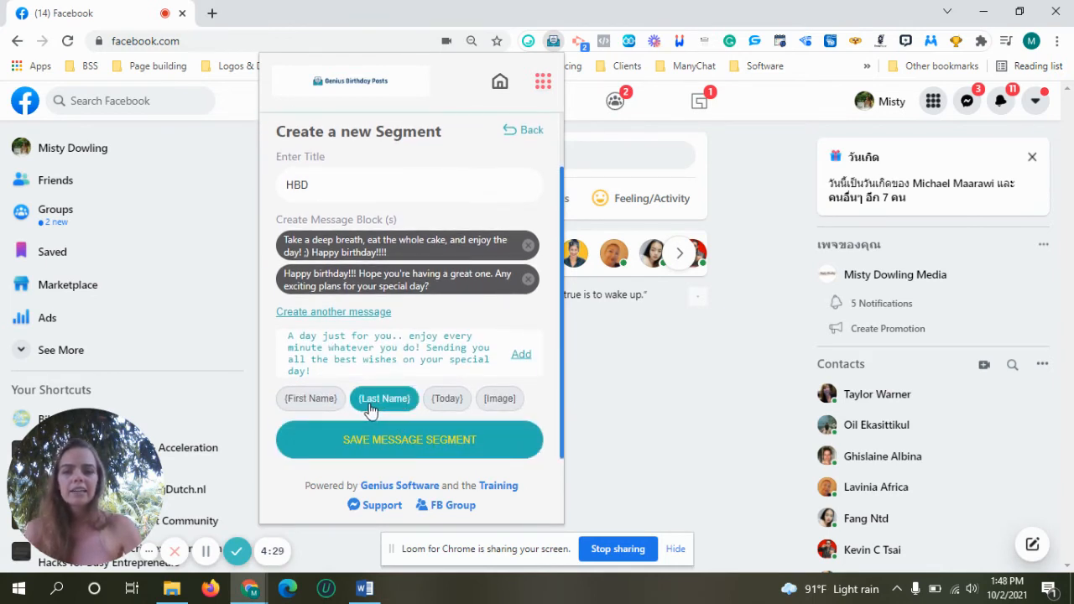
pyautogui.click(311, 398)
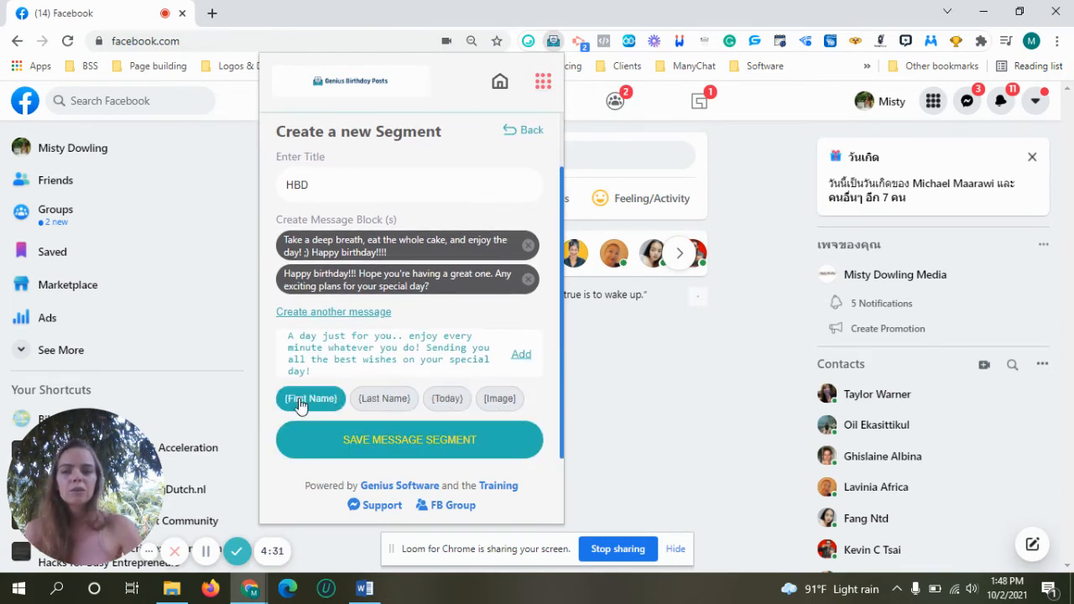
pyautogui.click(499, 399)
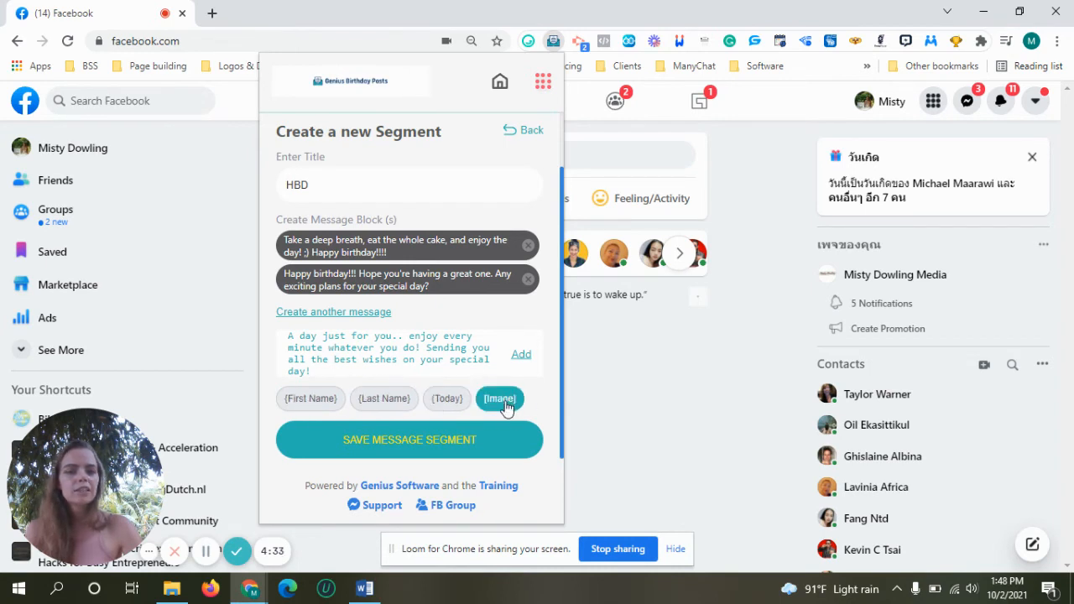
pyautogui.moveTo(493, 413)
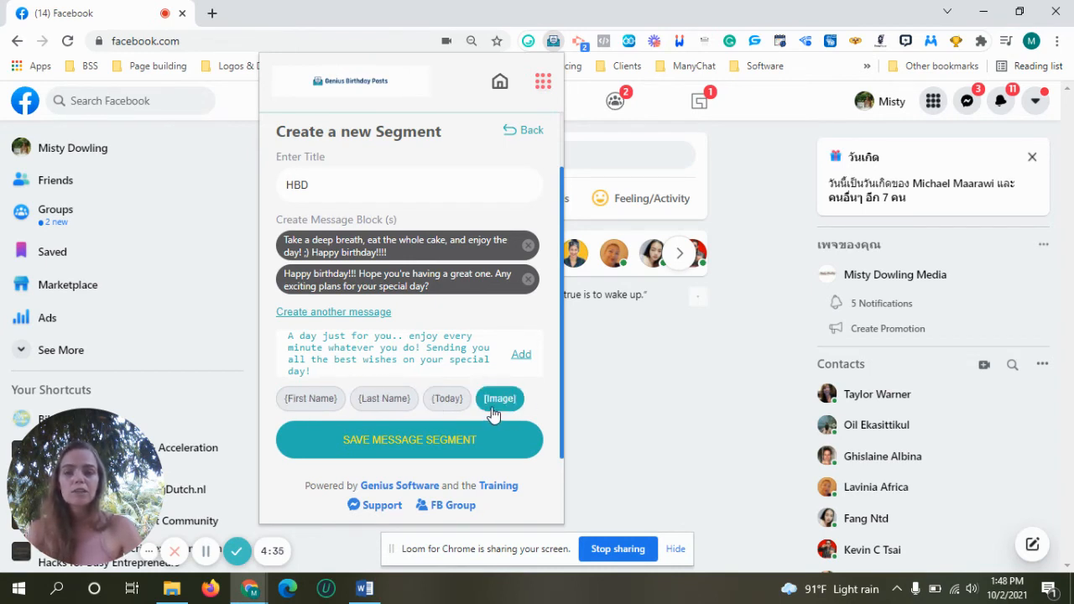
pyautogui.click(447, 399)
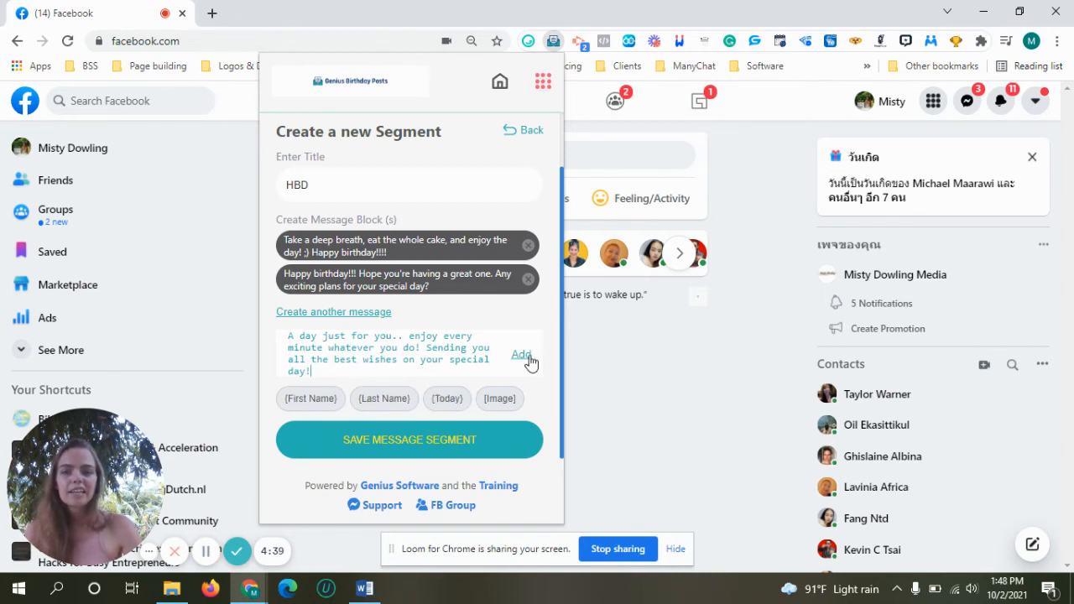
pyautogui.click(520, 354)
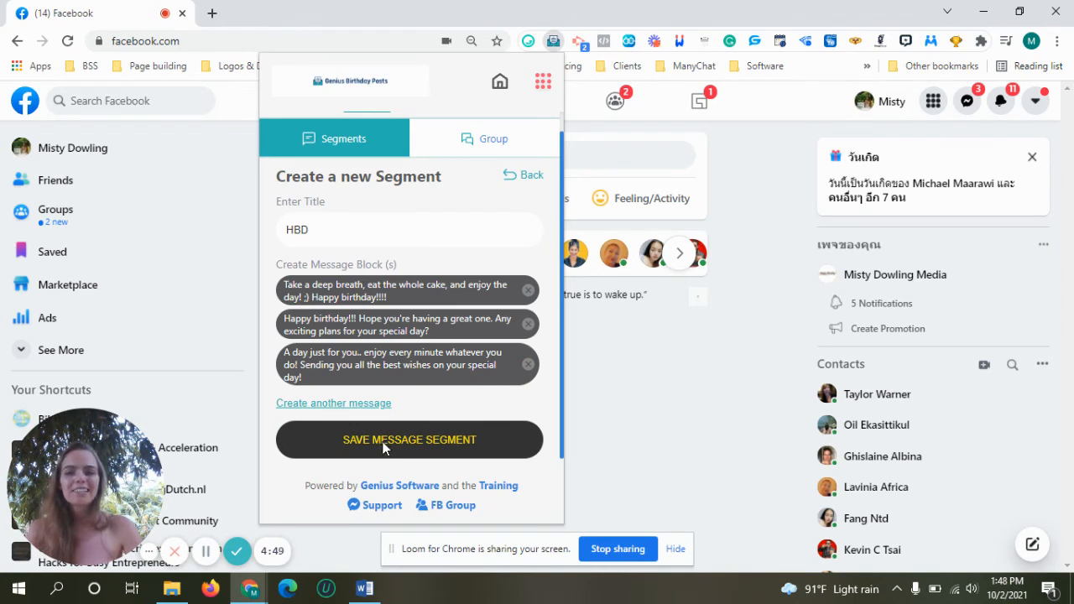
# - Save the HBD segment and view the empty message group list
pyautogui.click(409, 439)
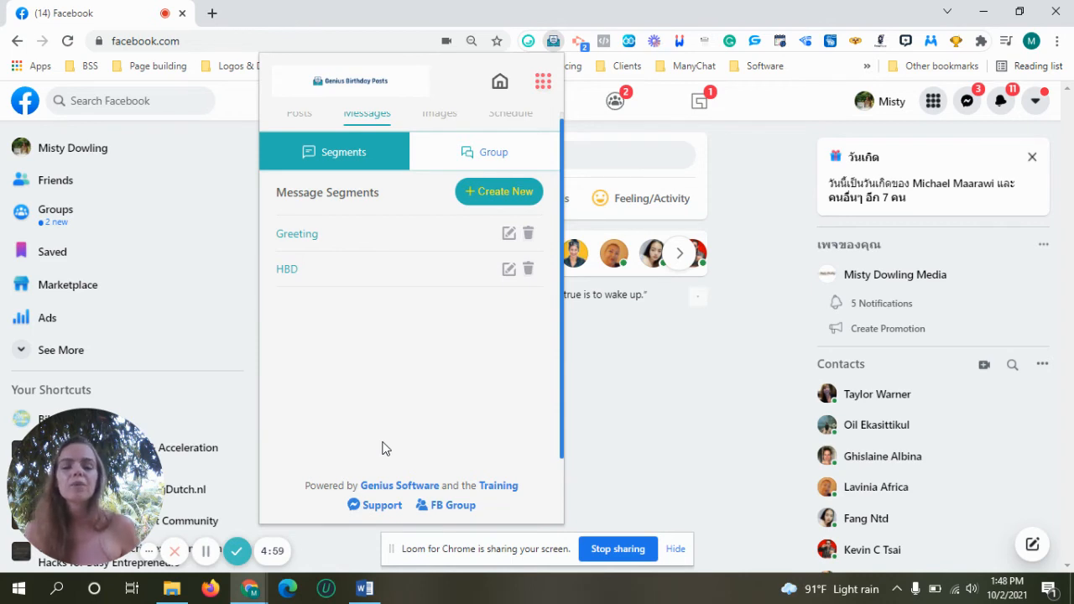
pyautogui.moveTo(374, 231)
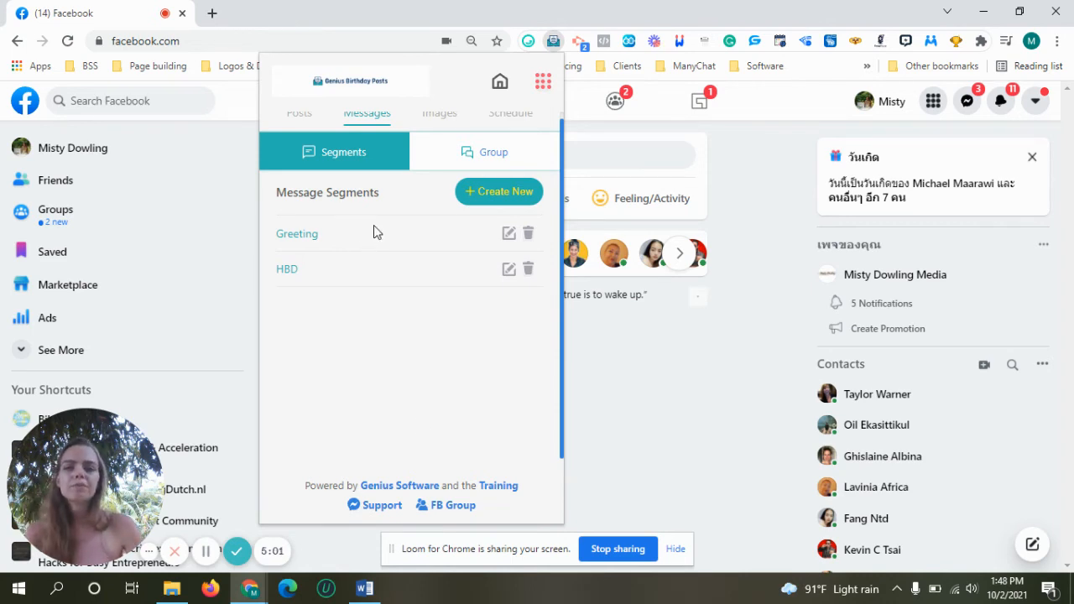
pyautogui.moveTo(484, 152)
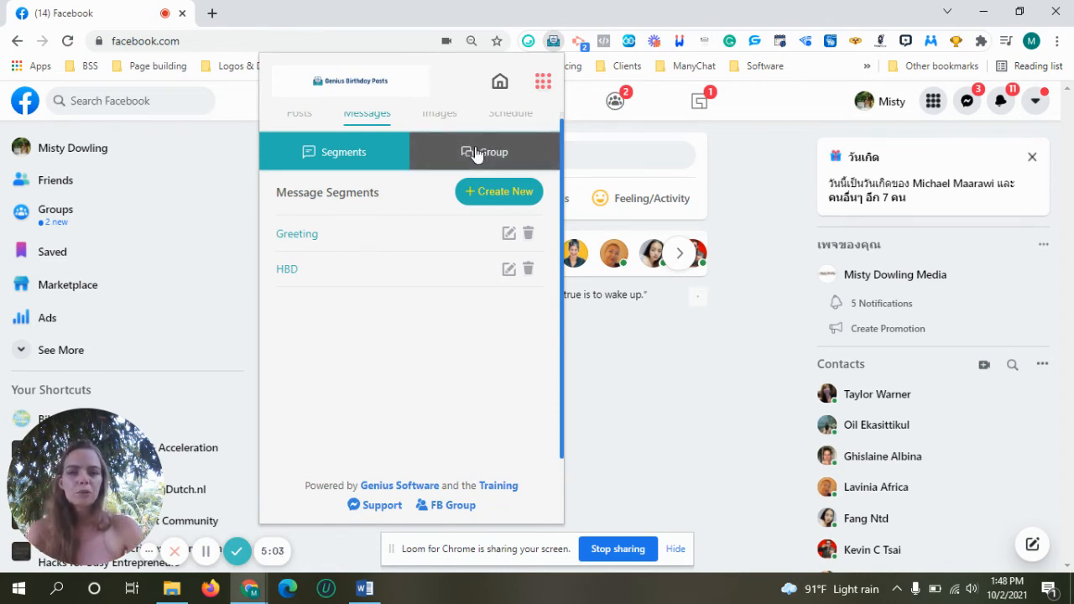
pyautogui.click(485, 152)
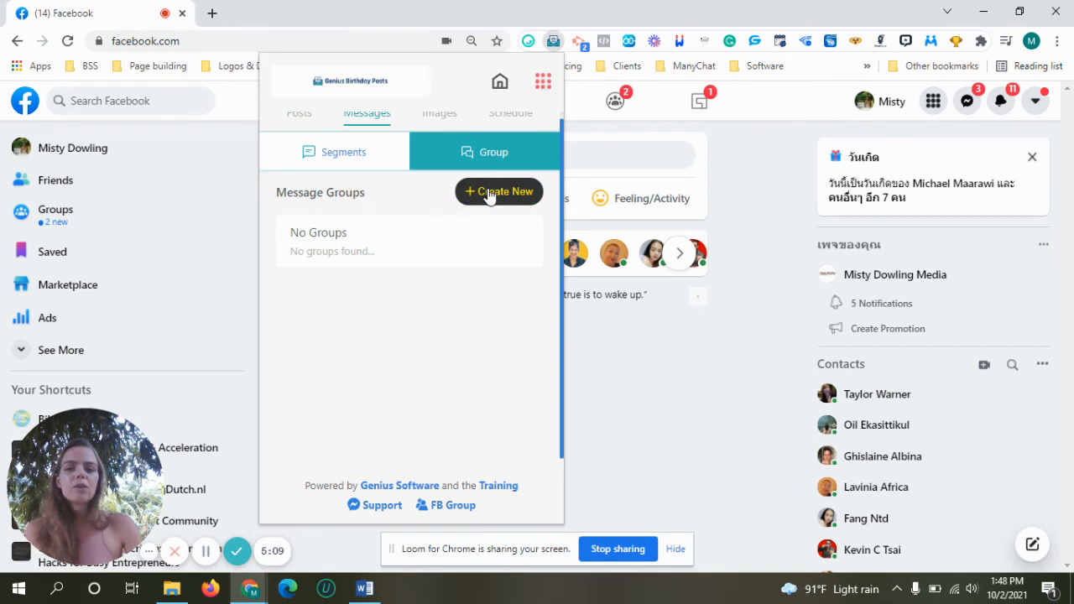
# - Start a new message group titled 'Happy Birthday'
pyautogui.click(498, 191)
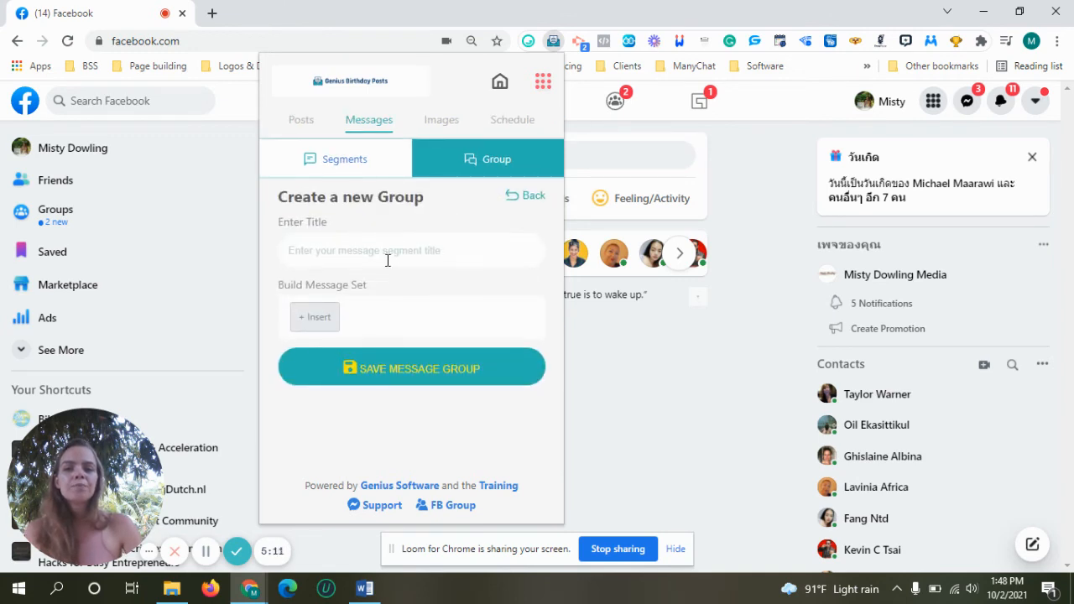
pyautogui.write('Happ')
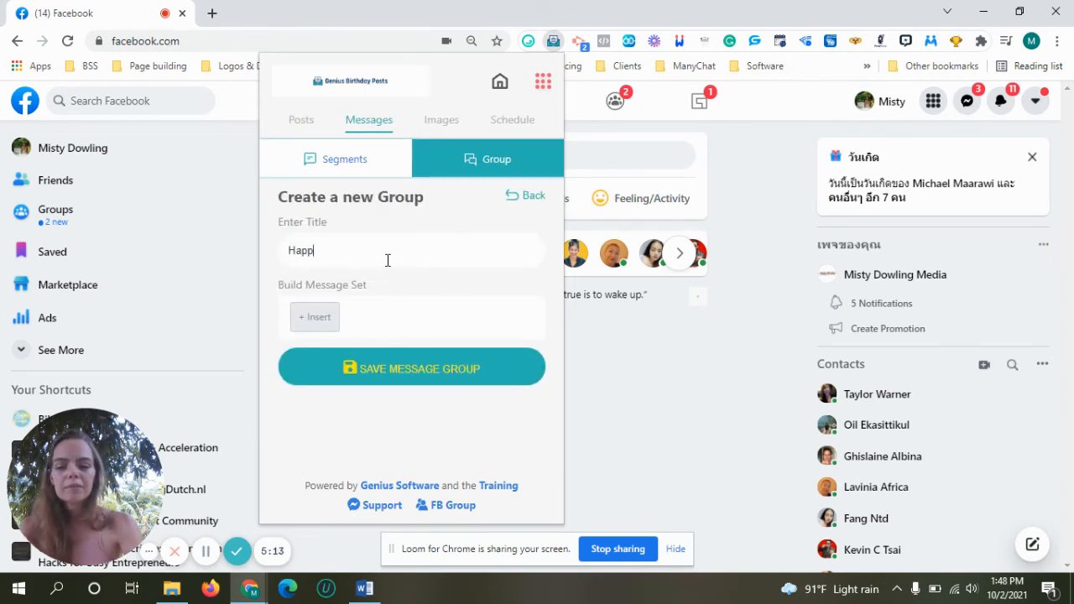
pyautogui.write('y Birthday')
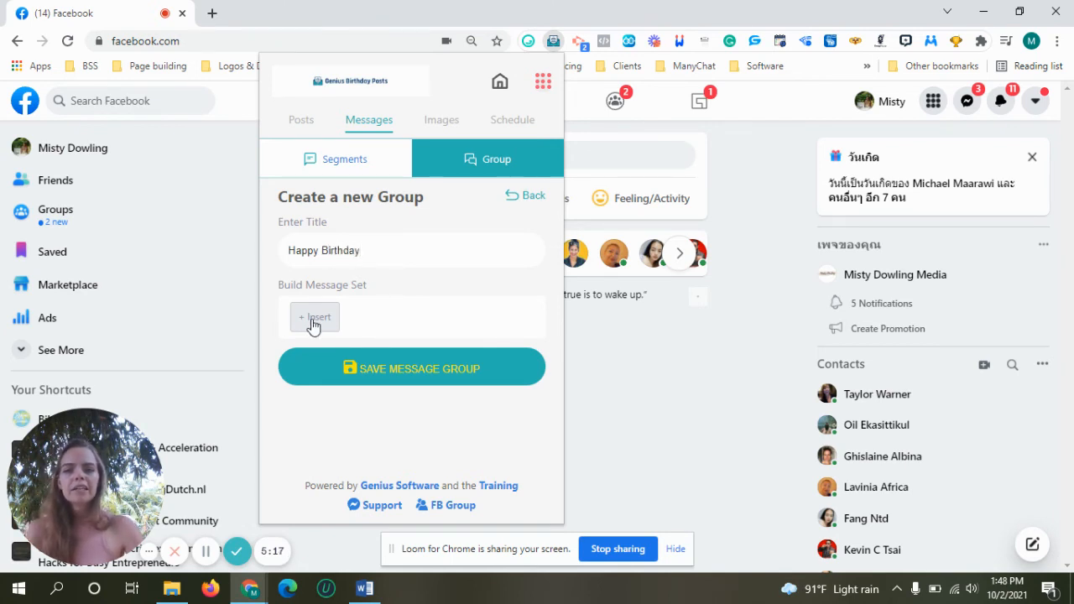
pyautogui.moveTo(349, 323)
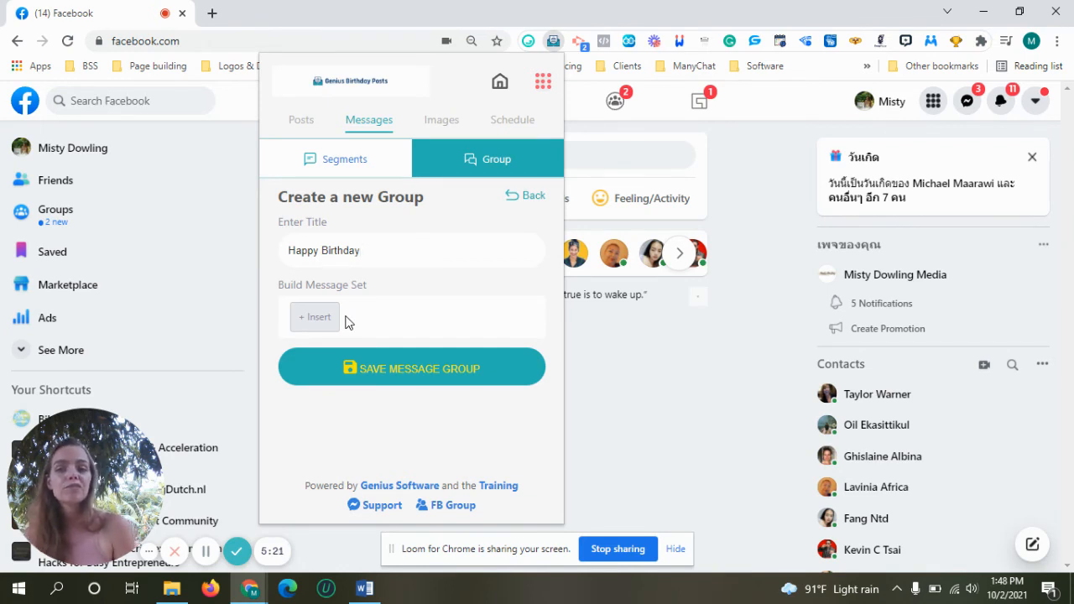
# - Add a message set combining the [Greeting] segment followed by [HBD]
pyautogui.click(314, 316)
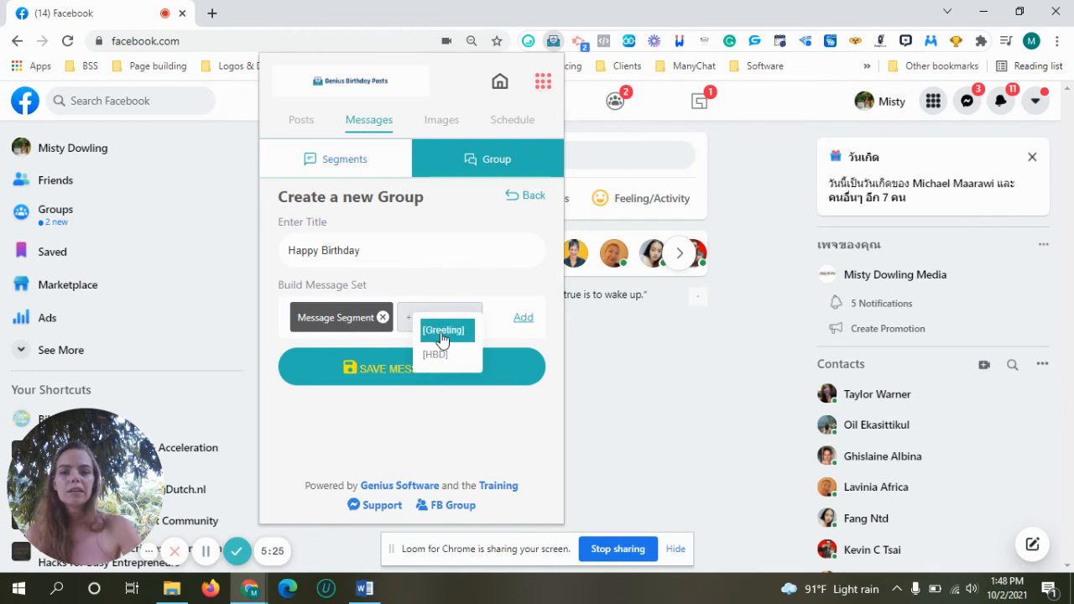
pyautogui.click(444, 329)
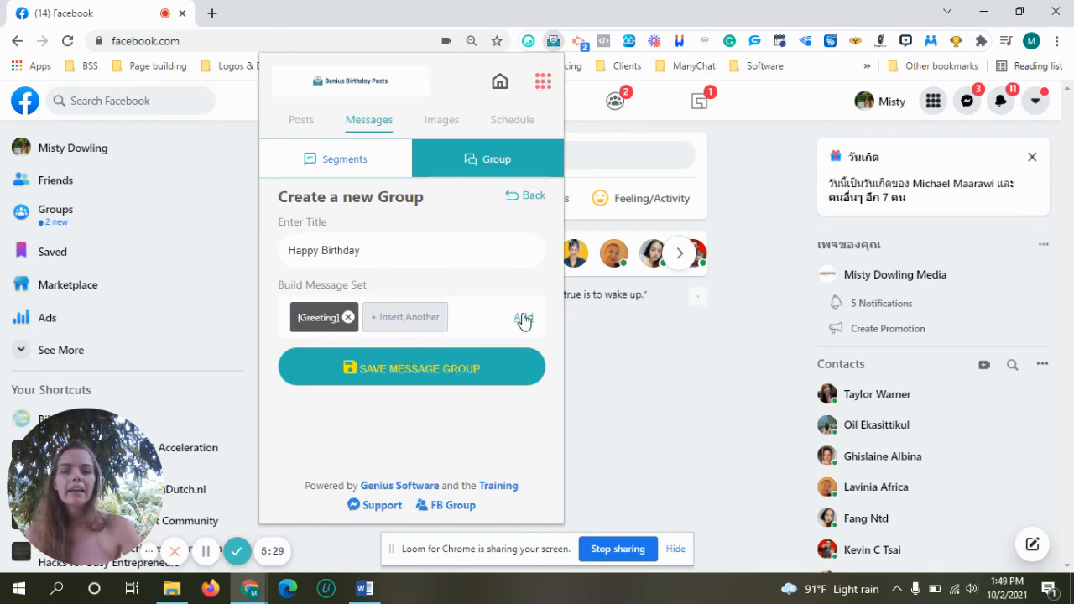
pyautogui.click(406, 317)
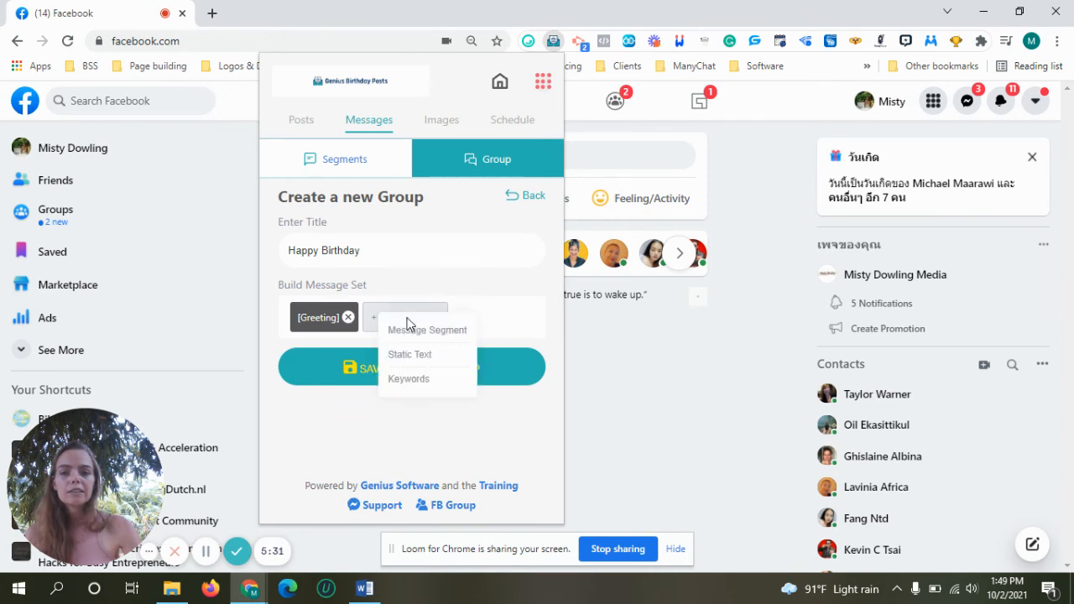
pyautogui.click(426, 329)
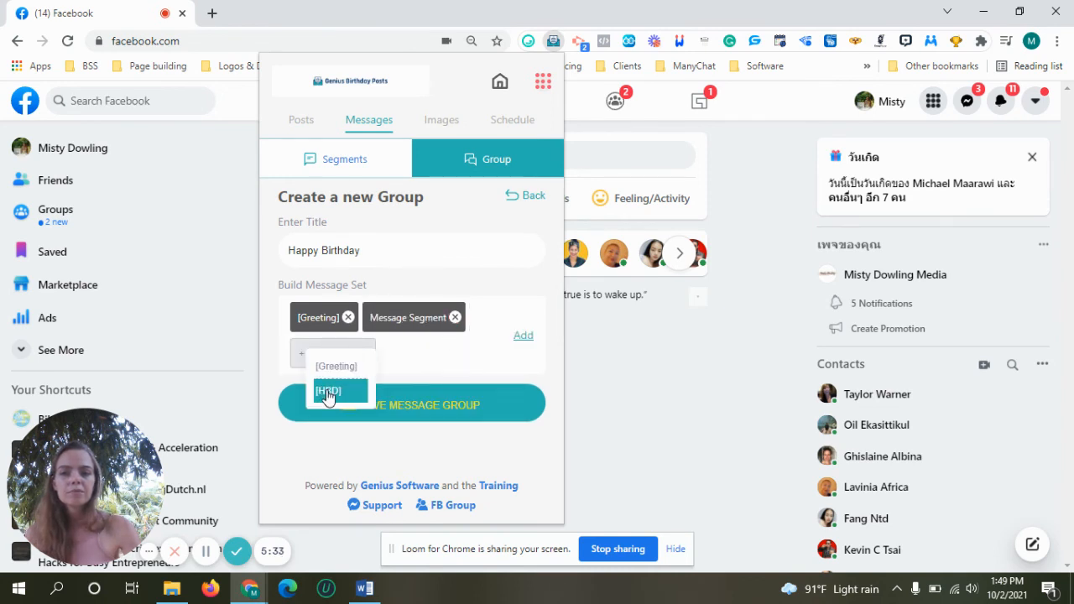
pyautogui.click(328, 392)
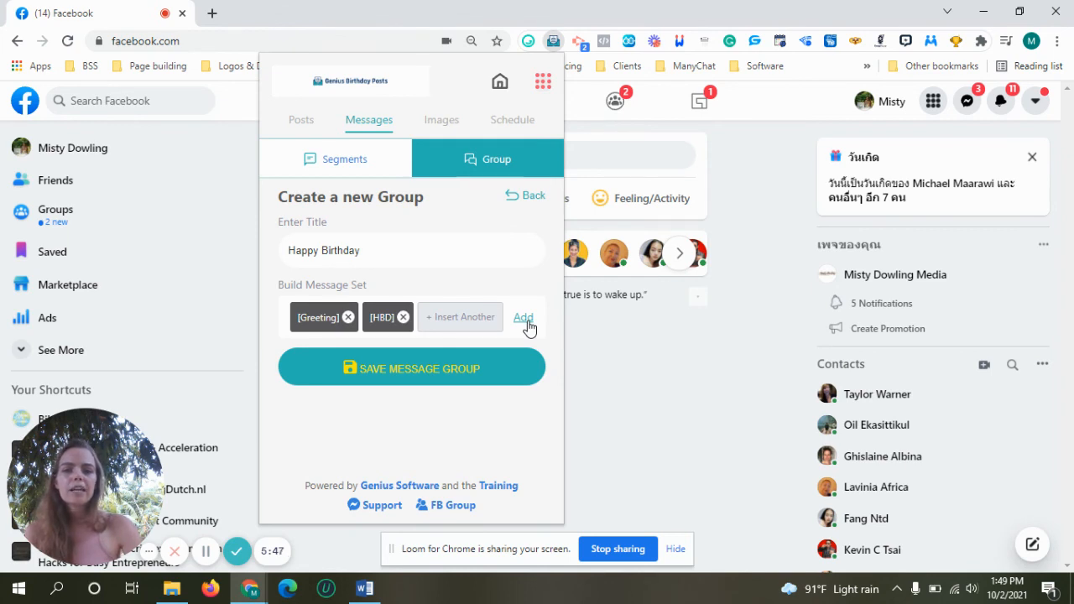
pyautogui.click(523, 318)
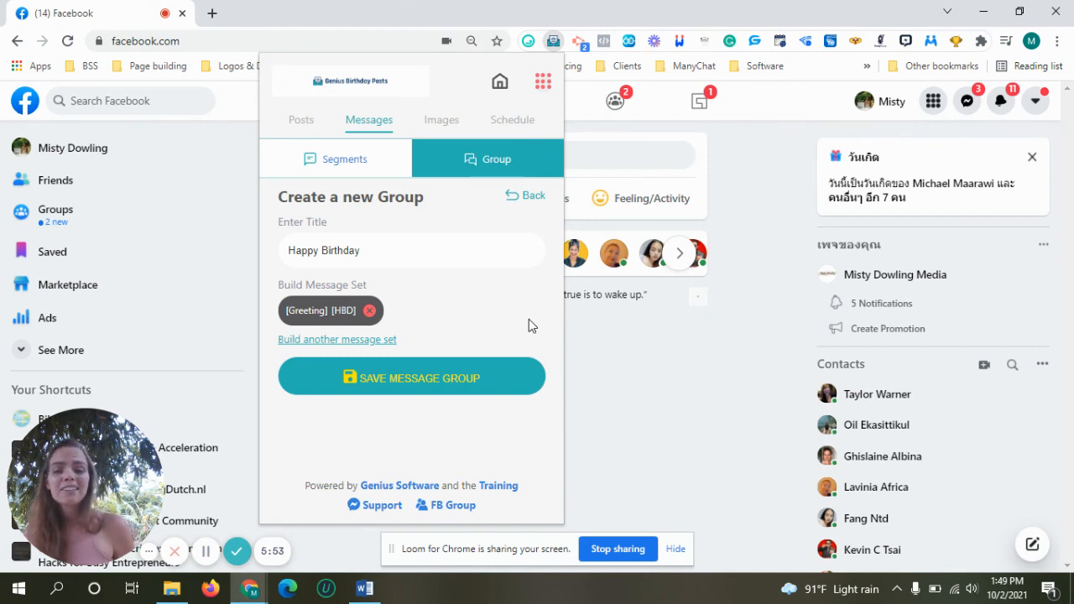
pyautogui.moveTo(427, 351)
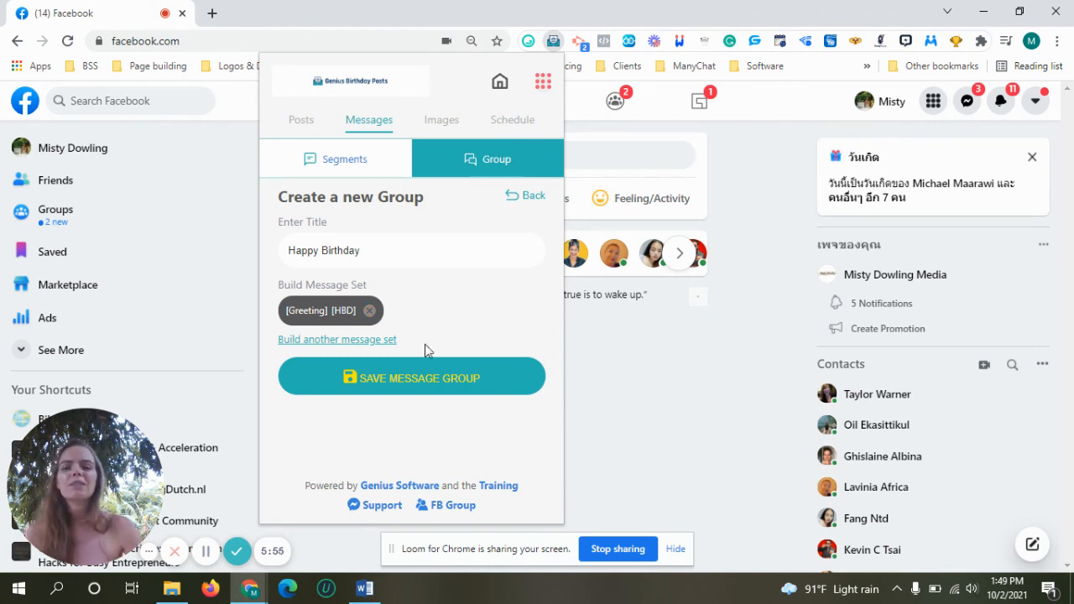
pyautogui.moveTo(410, 377)
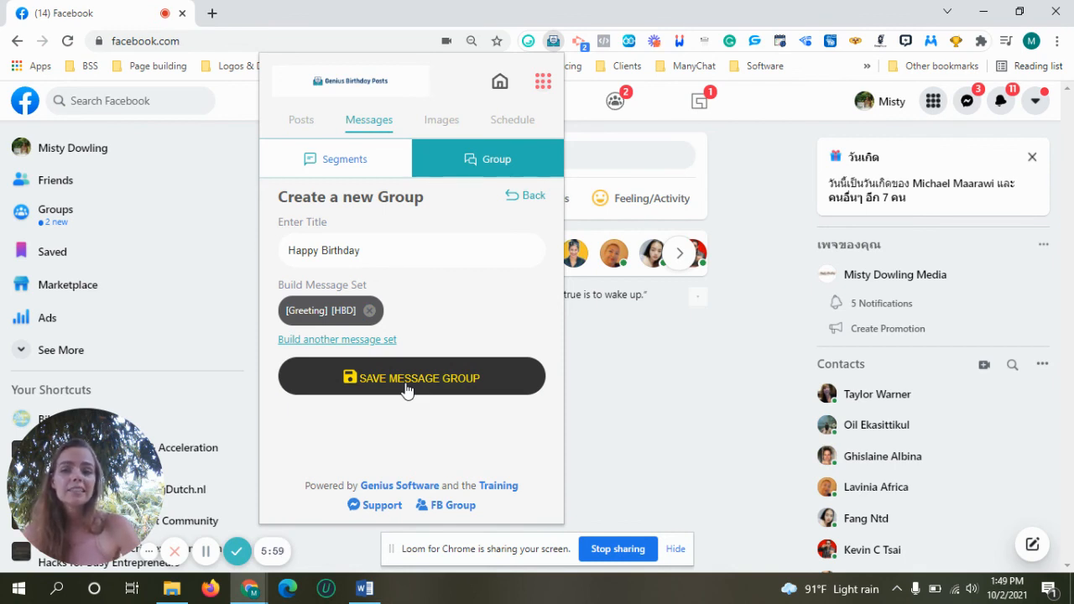
# - Save the Happy Birthday message group
pyautogui.click(411, 378)
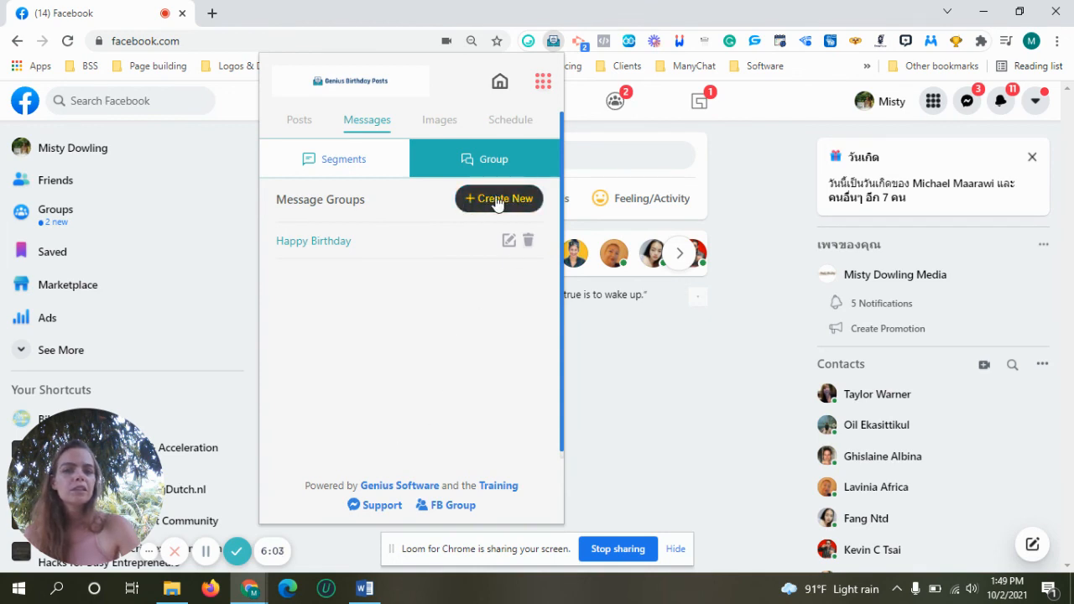
pyautogui.moveTo(503, 212)
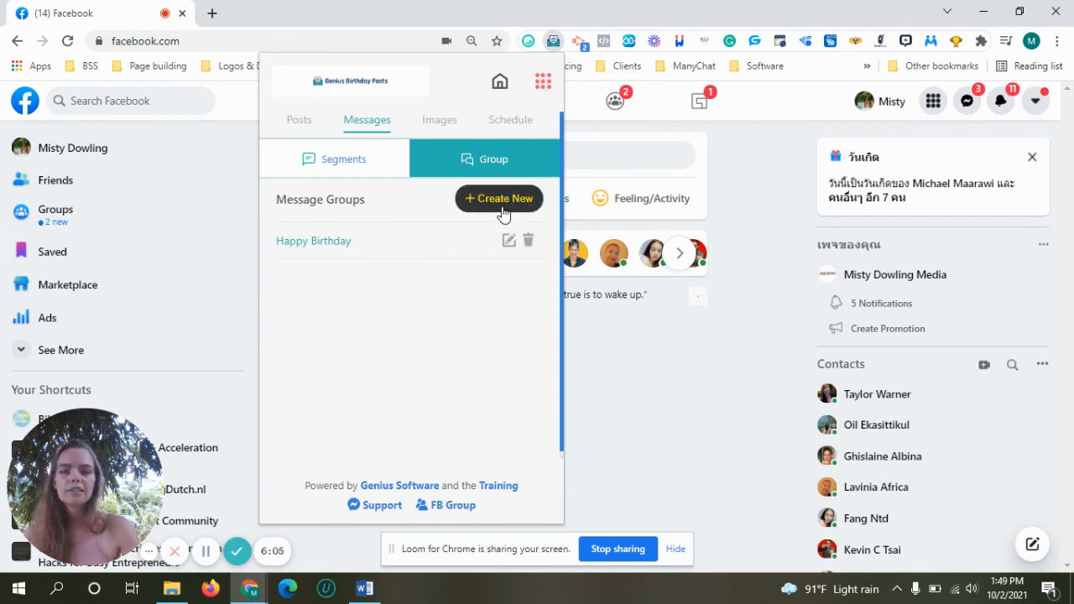